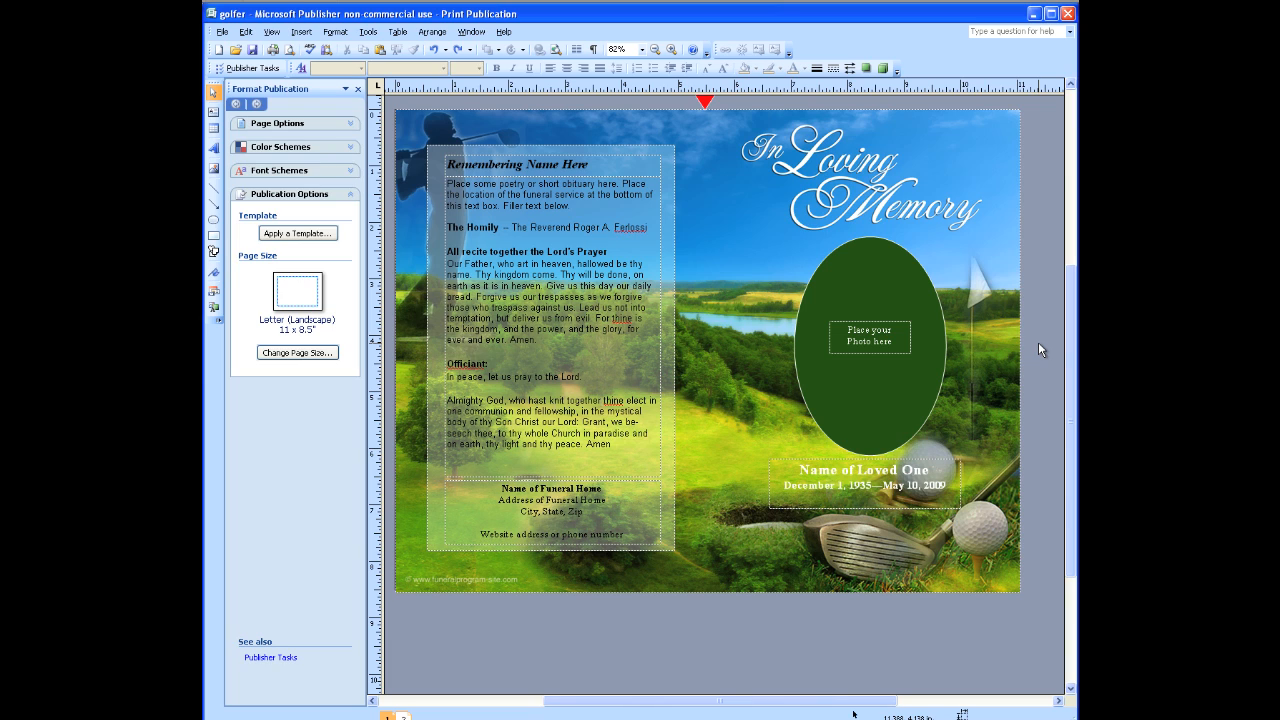
{"action": "mouse_move", "coordinate": [1022, 264]}
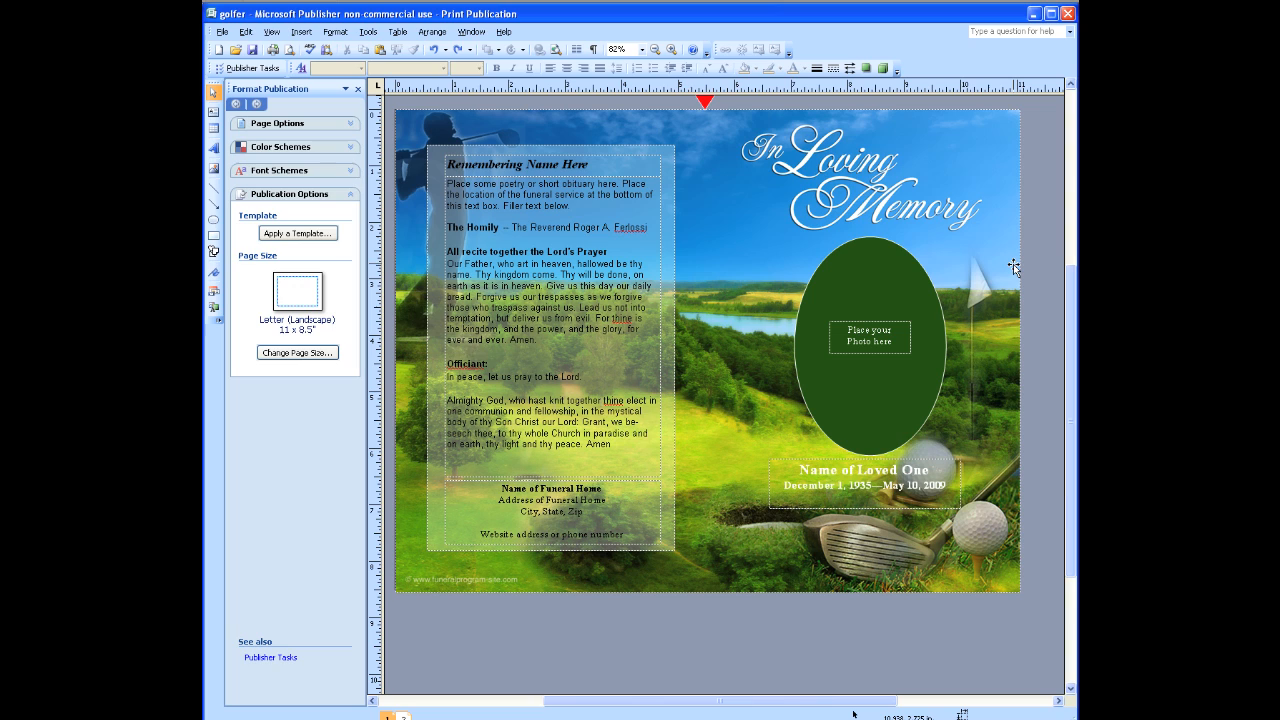
{"action": "mouse_move", "coordinate": [1024, 275]}
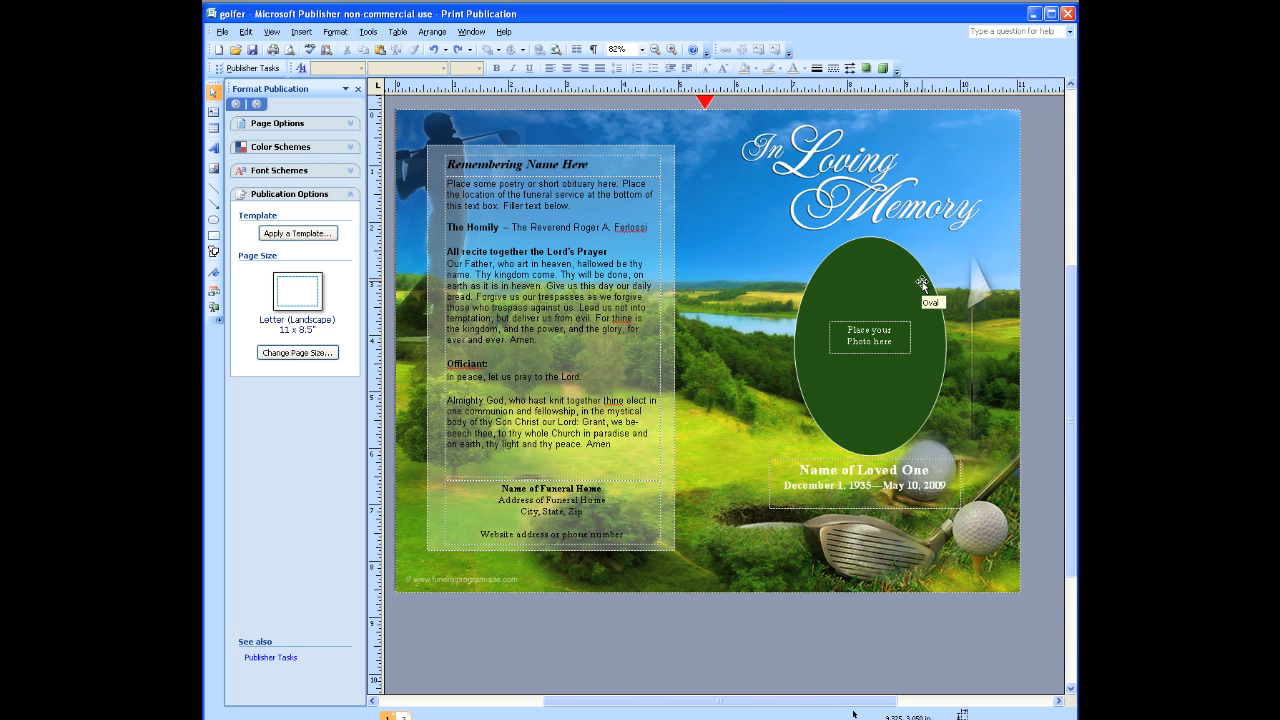
{"action": "mouse_move", "coordinate": [968, 290]}
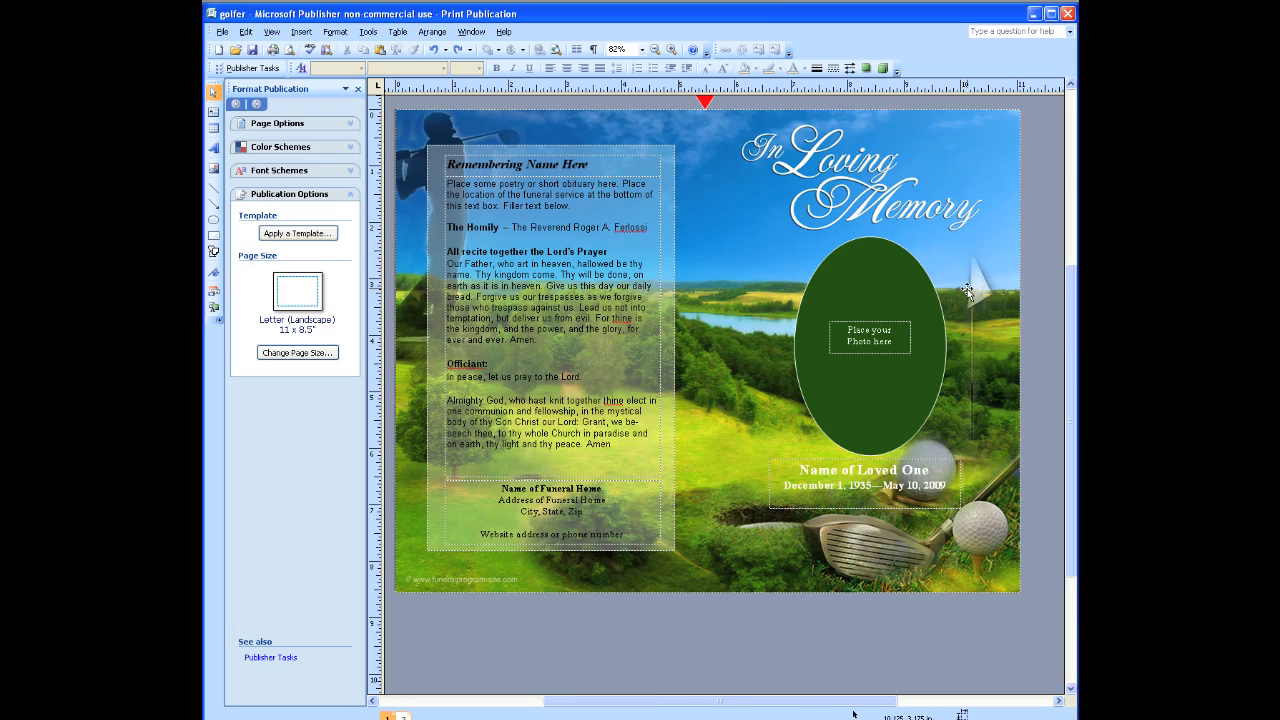
{"action": "mouse_move", "coordinate": [1016, 296]}
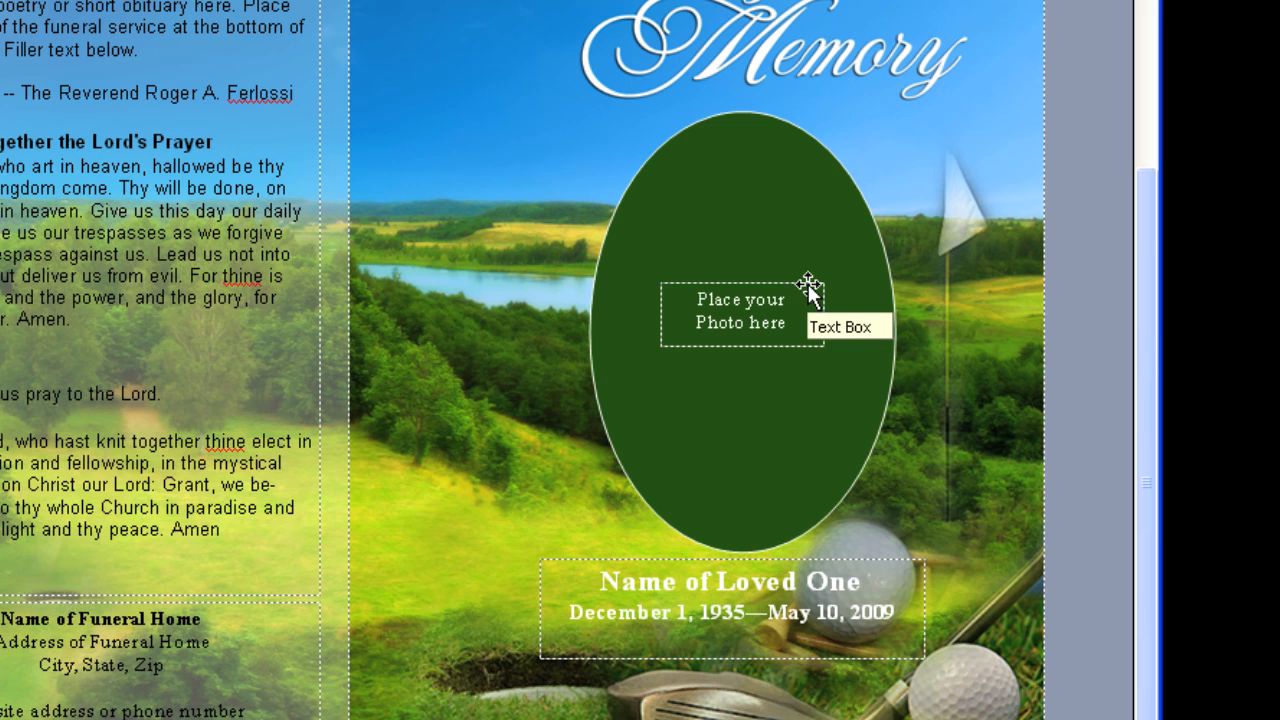
{"action": "mouse_move", "coordinate": [815, 293]}
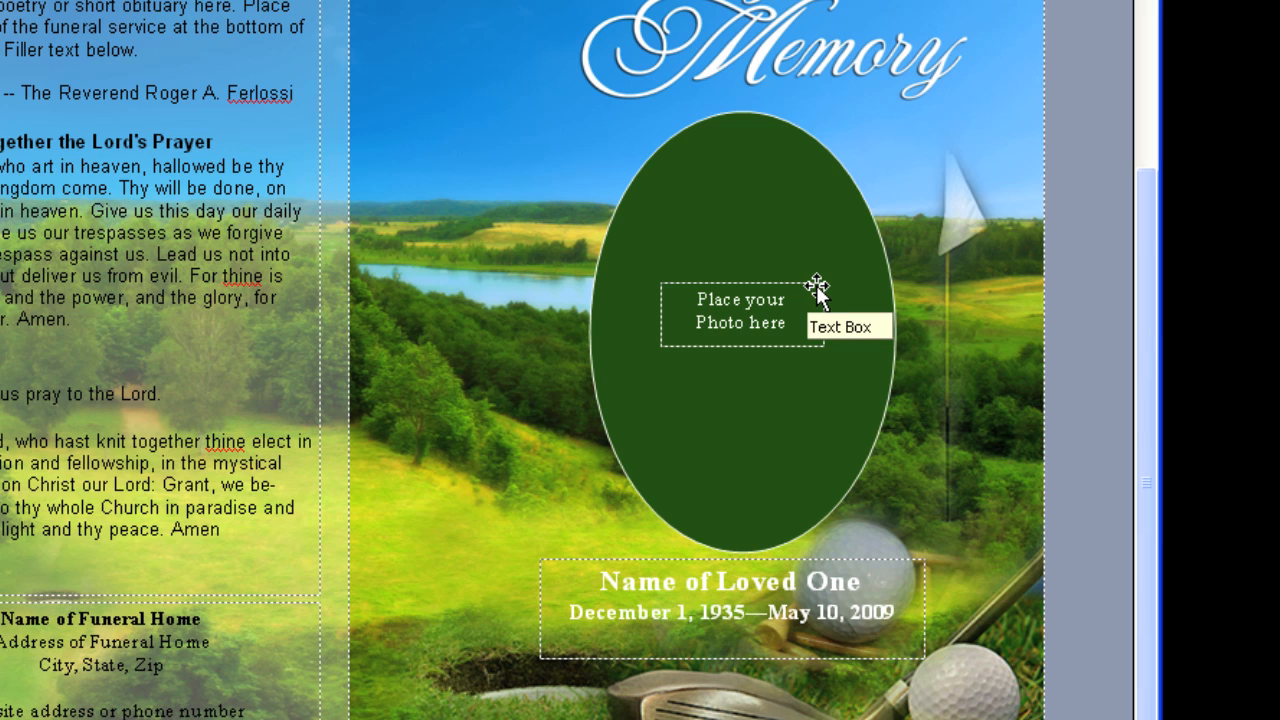
Delete the 'Place your Photo here' text box from the green oval.
{"action": "left_click", "coordinate": [742, 310]}
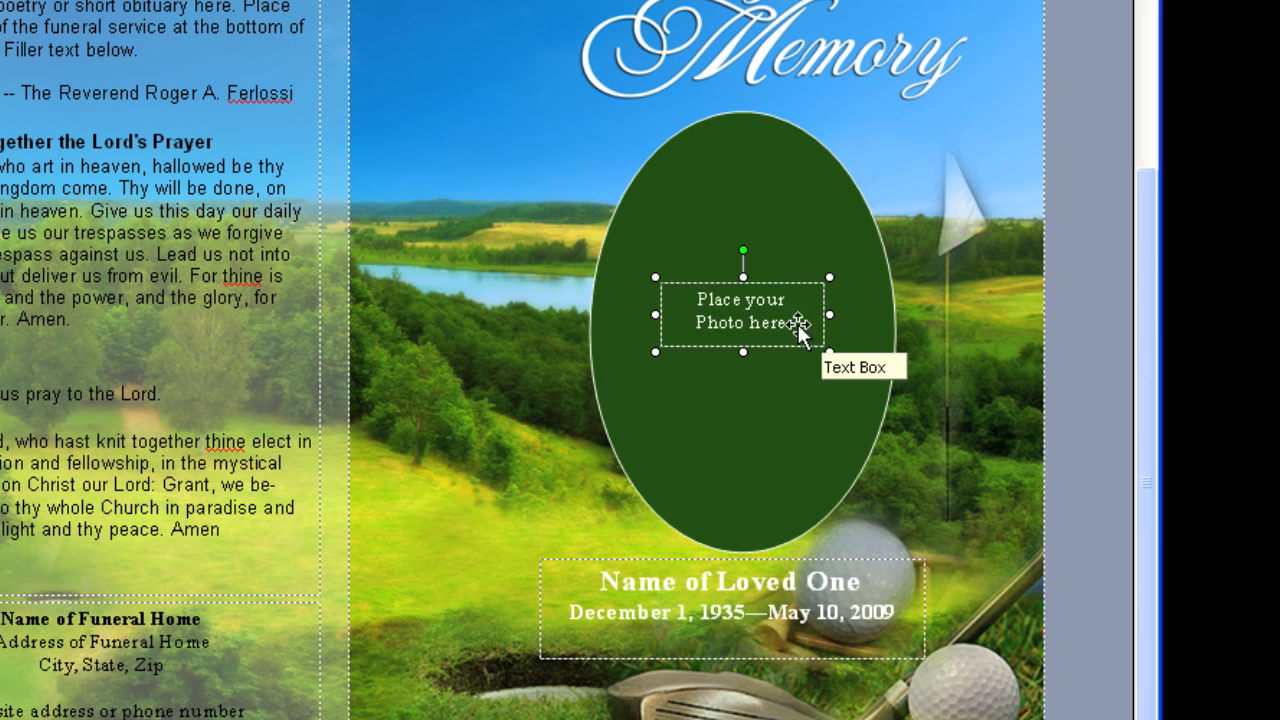
{"action": "mouse_move", "coordinate": [845, 330]}
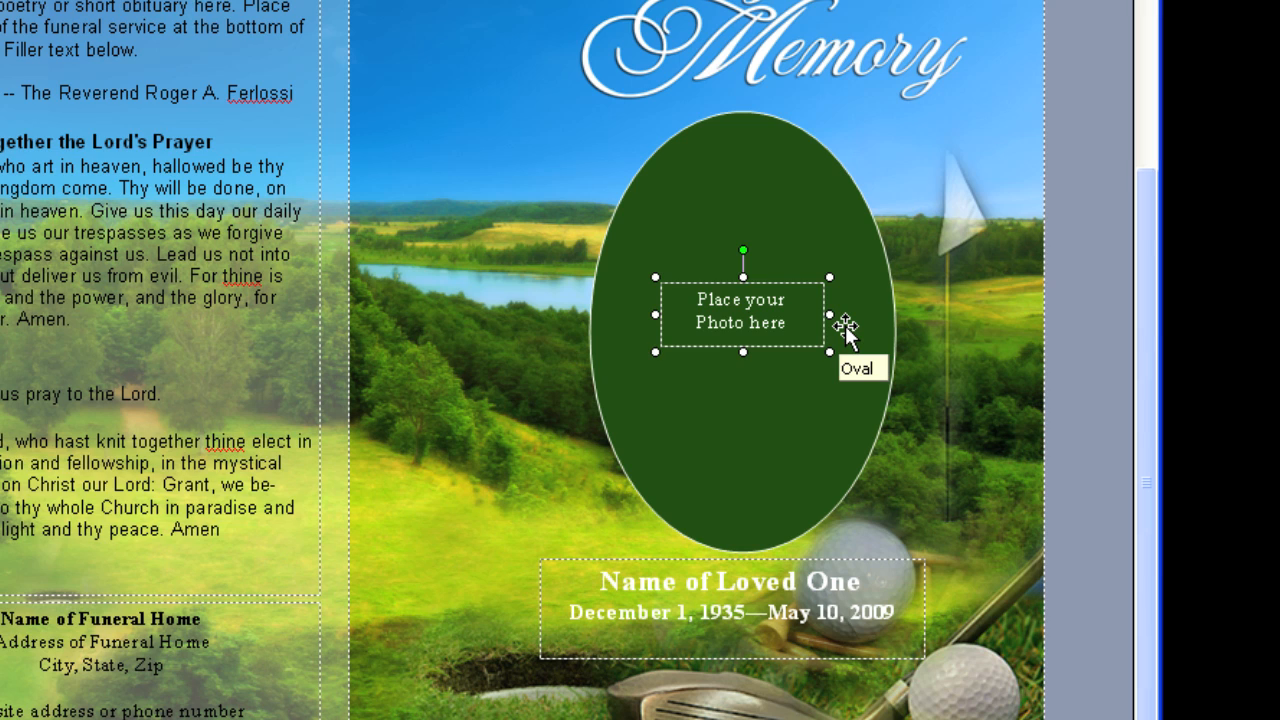
{"action": "left_click", "coordinate": [789, 320]}
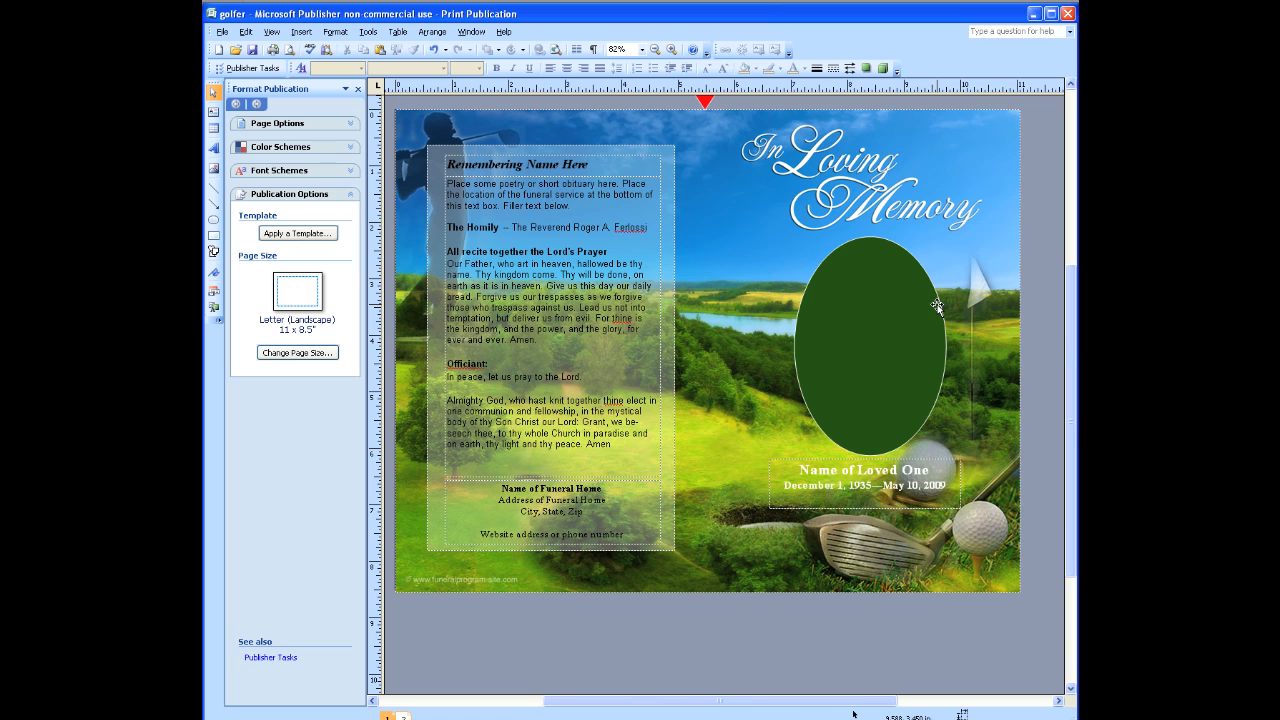
{"action": "mouse_move", "coordinate": [935, 305]}
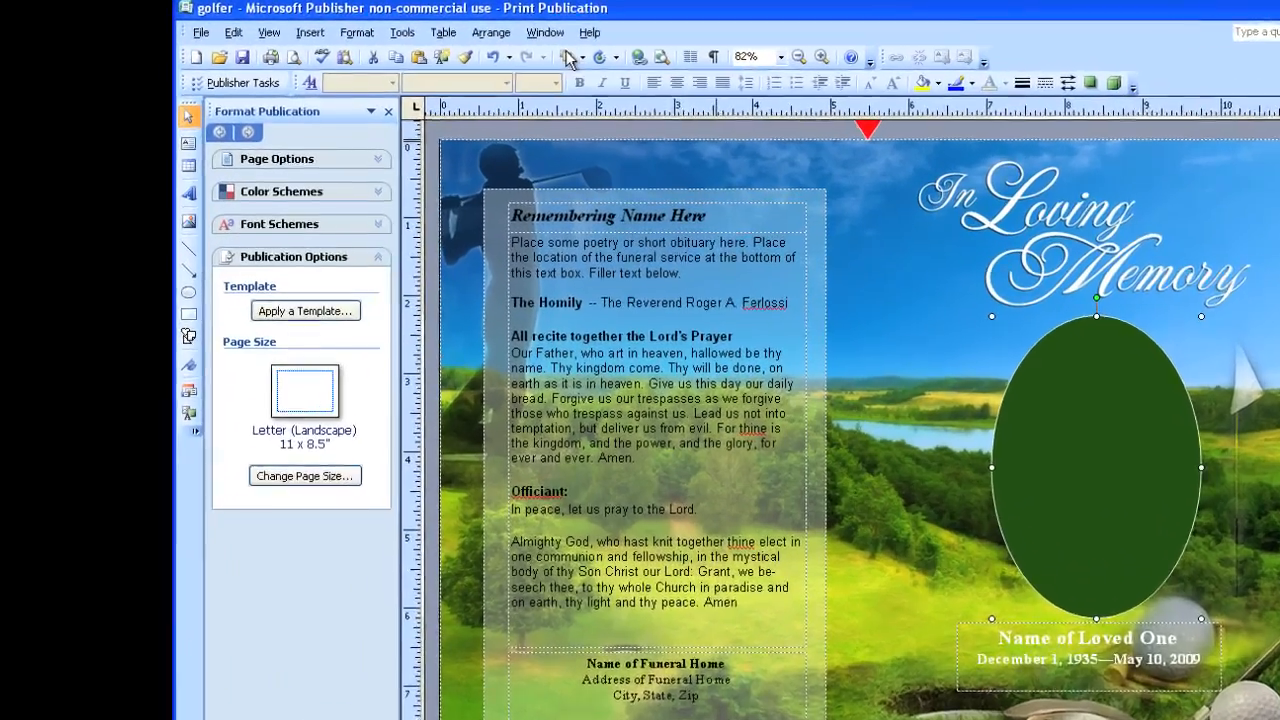
Open Format AutoShape for the green oval from the Format menu.
{"action": "left_click", "coordinate": [356, 32]}
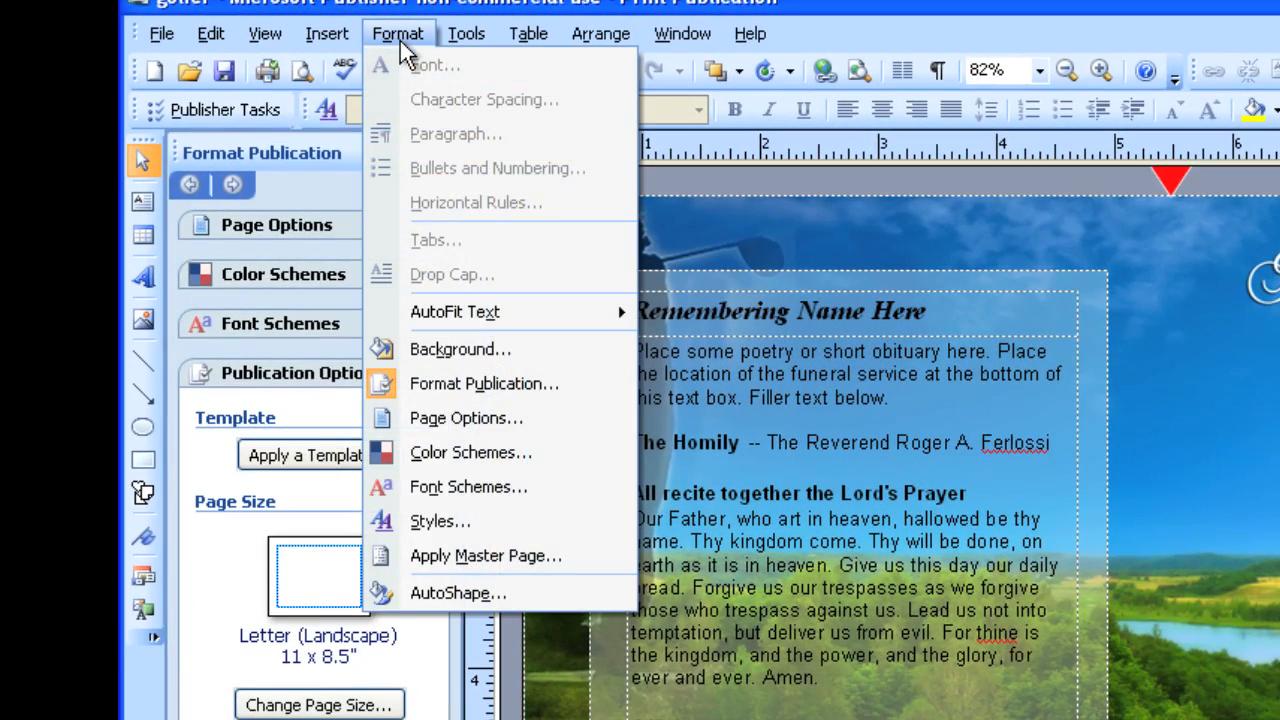
{"action": "mouse_move", "coordinate": [484, 383]}
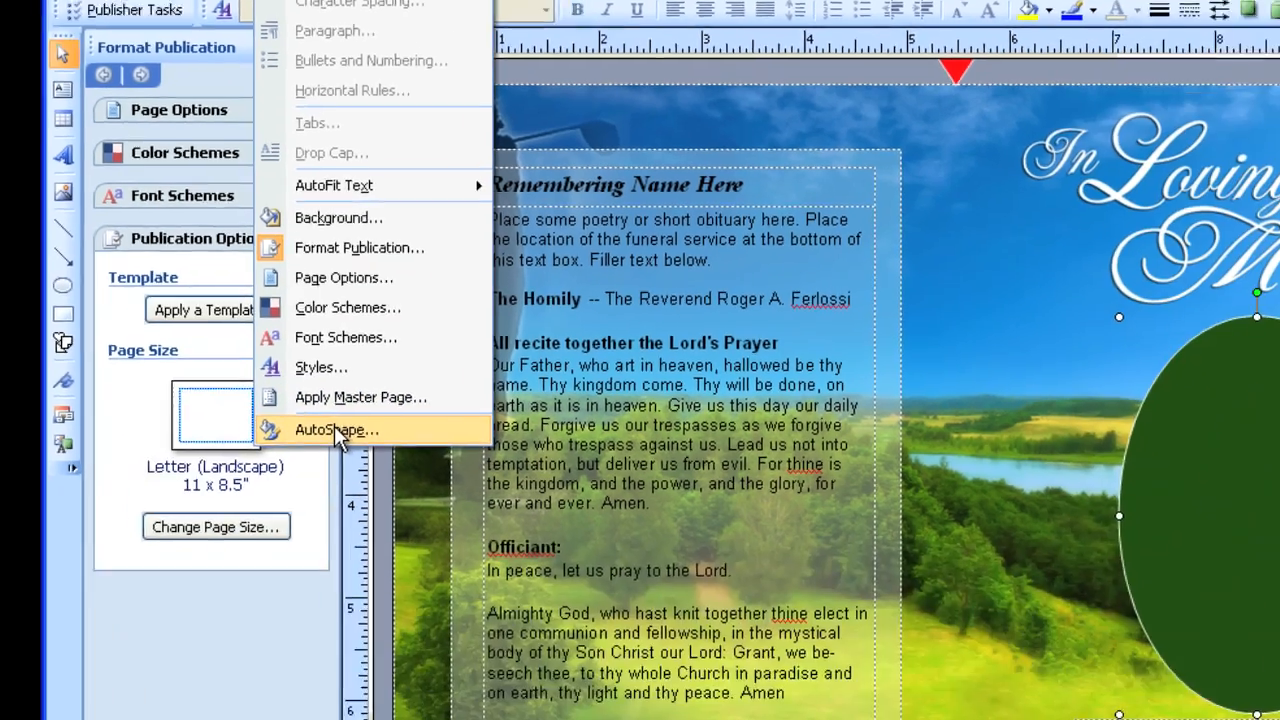
{"action": "left_click", "coordinate": [336, 429]}
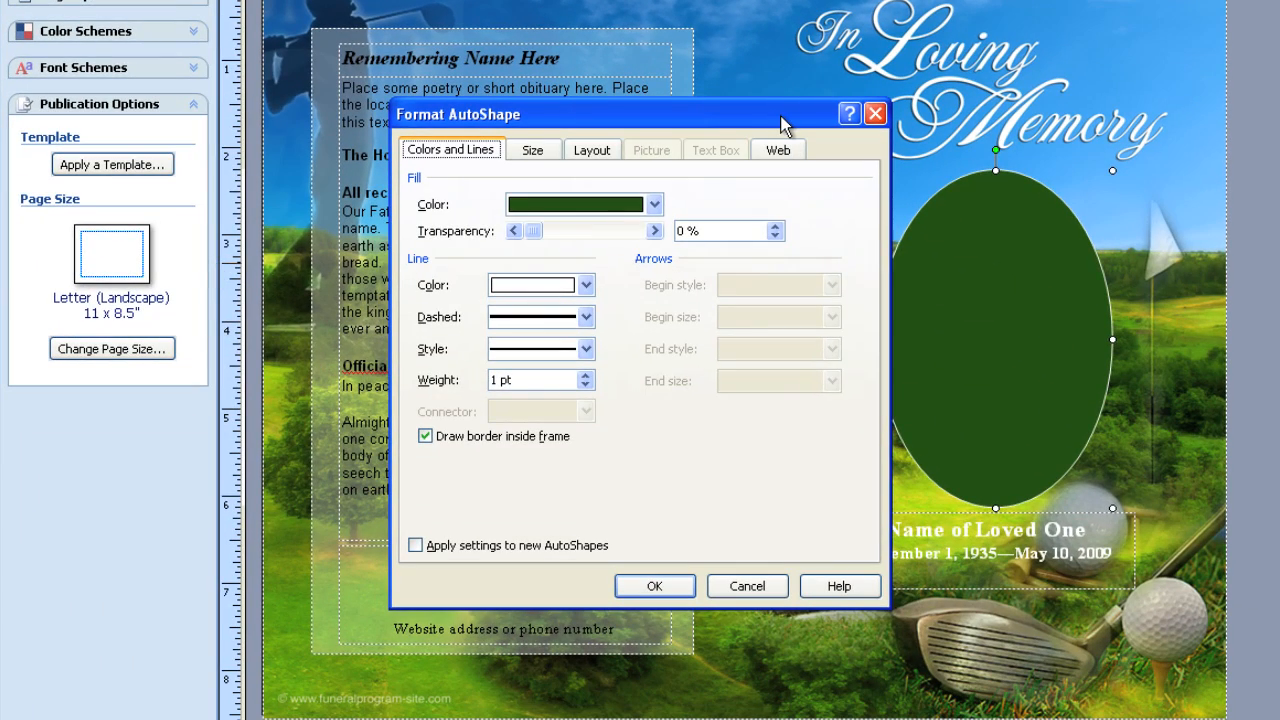
{"action": "mouse_move", "coordinate": [440, 190]}
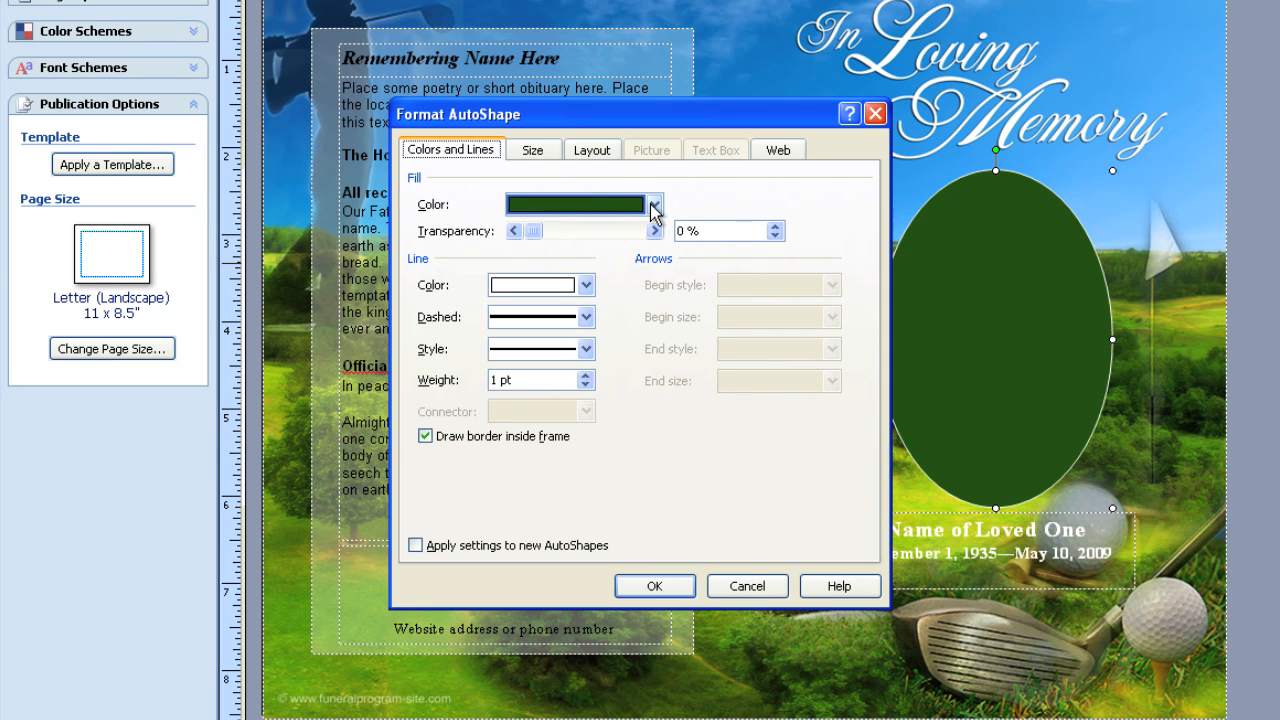
Go to the Picture tab of the oval's Fill Effects and browse for a picture.
{"action": "left_click", "coordinate": [654, 205]}
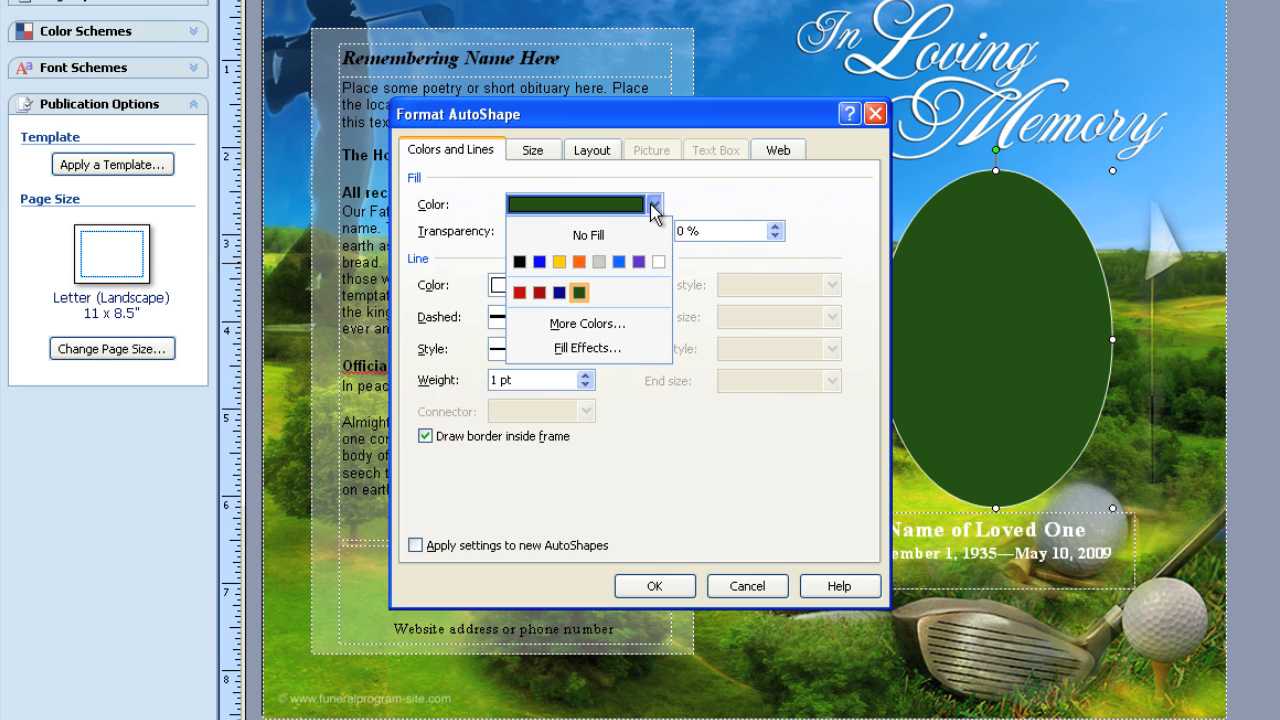
{"action": "mouse_move", "coordinate": [589, 348]}
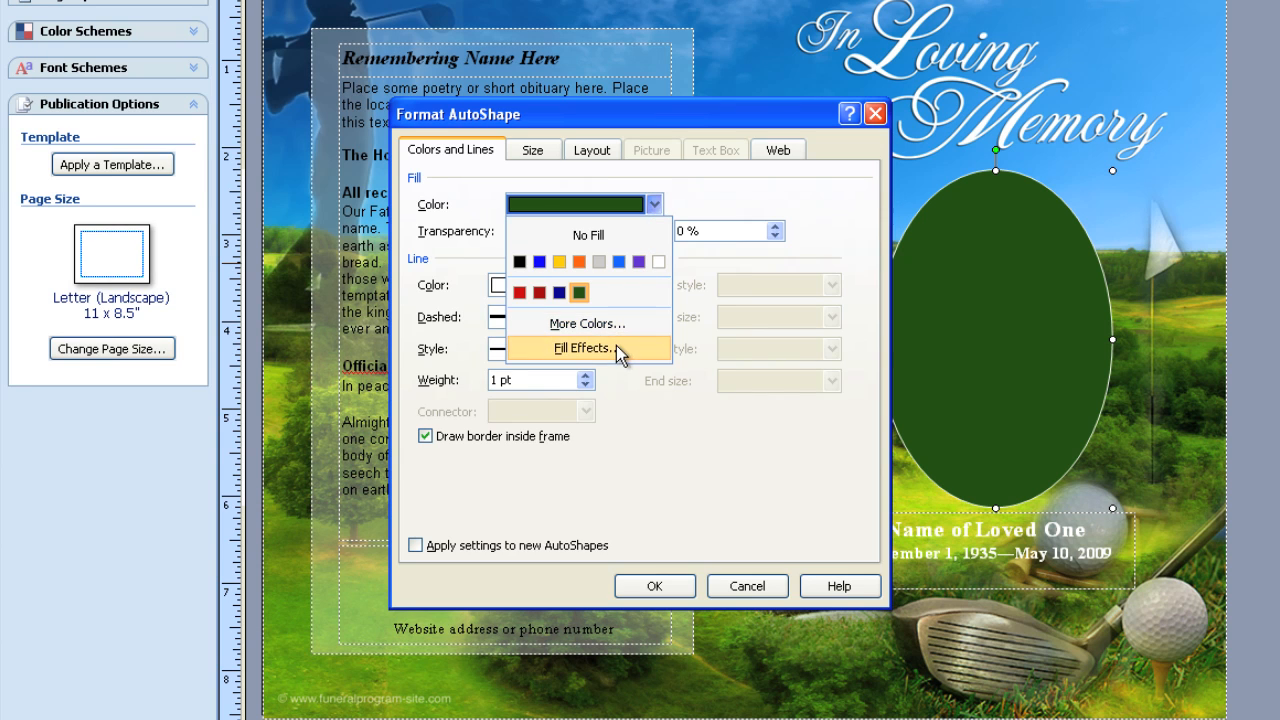
{"action": "left_click", "coordinate": [585, 348]}
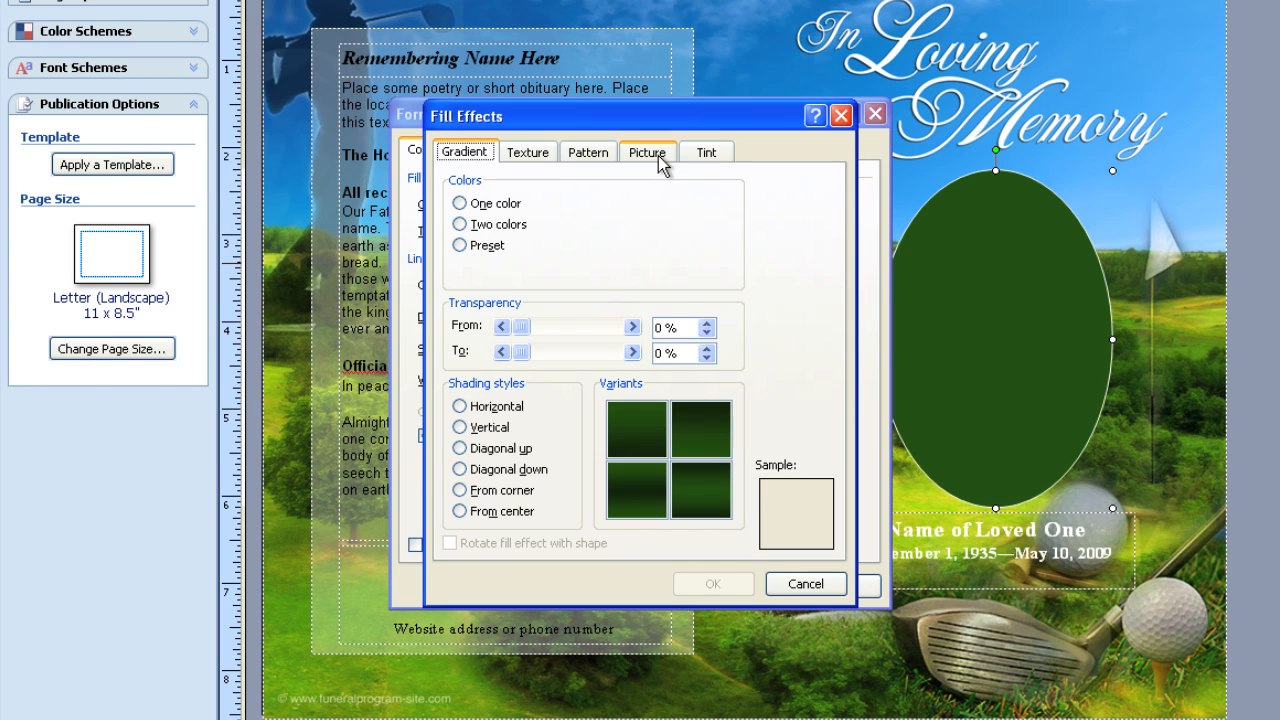
{"action": "left_click", "coordinate": [647, 151]}
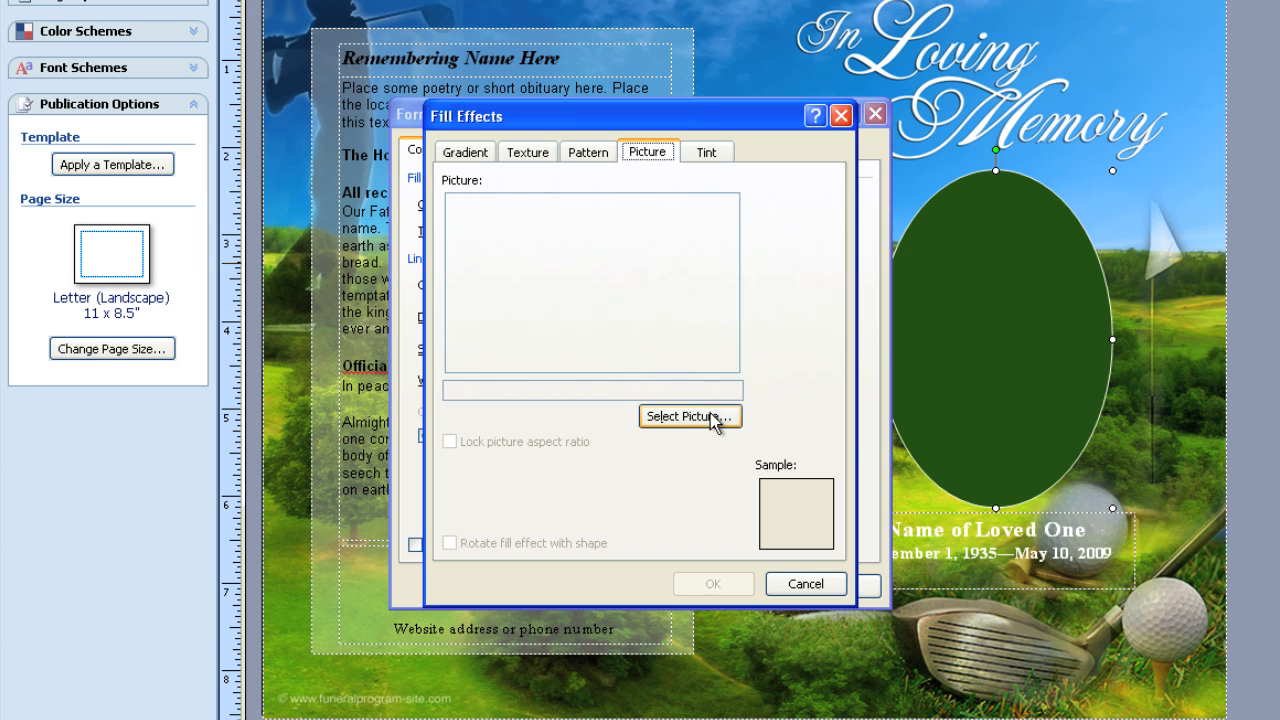
{"action": "left_click", "coordinate": [689, 416]}
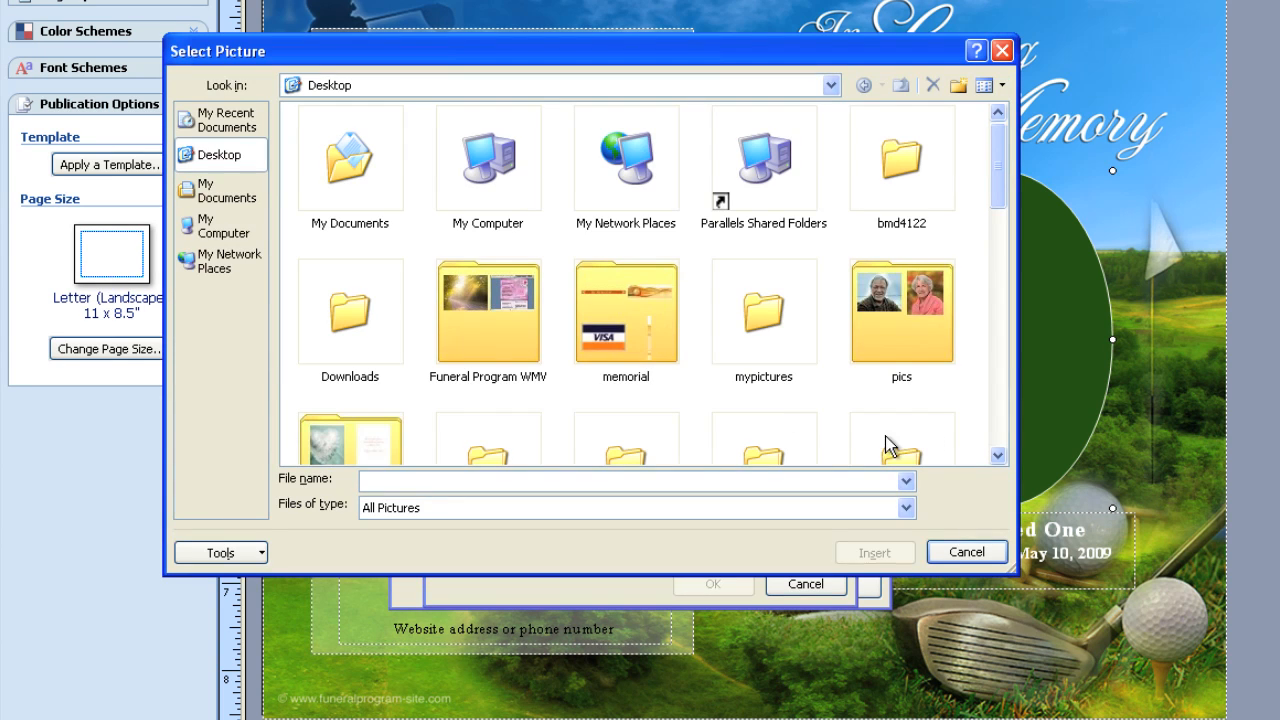
Insert dreamstime_12404553, the smiling man's photo, from the Desktop as the fill picture.
{"action": "scroll", "scroll_direction": "down", "scroll_amount": 3}
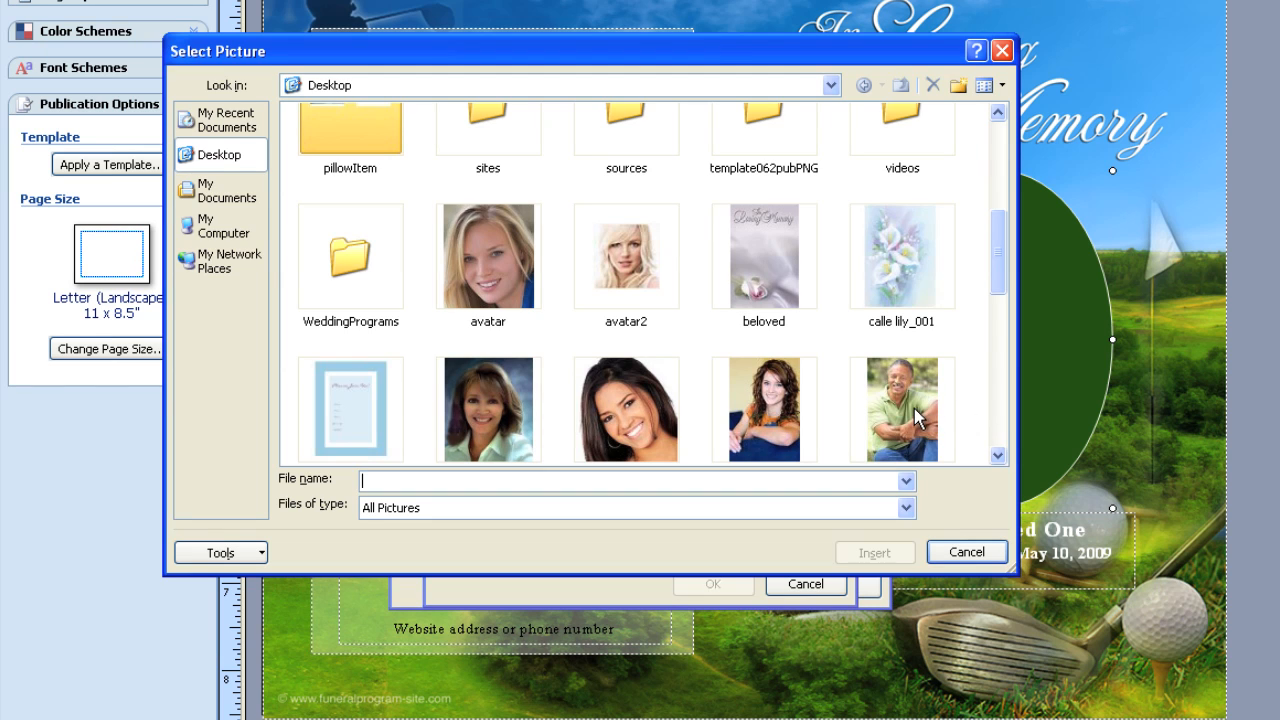
{"action": "left_click", "coordinate": [901, 408]}
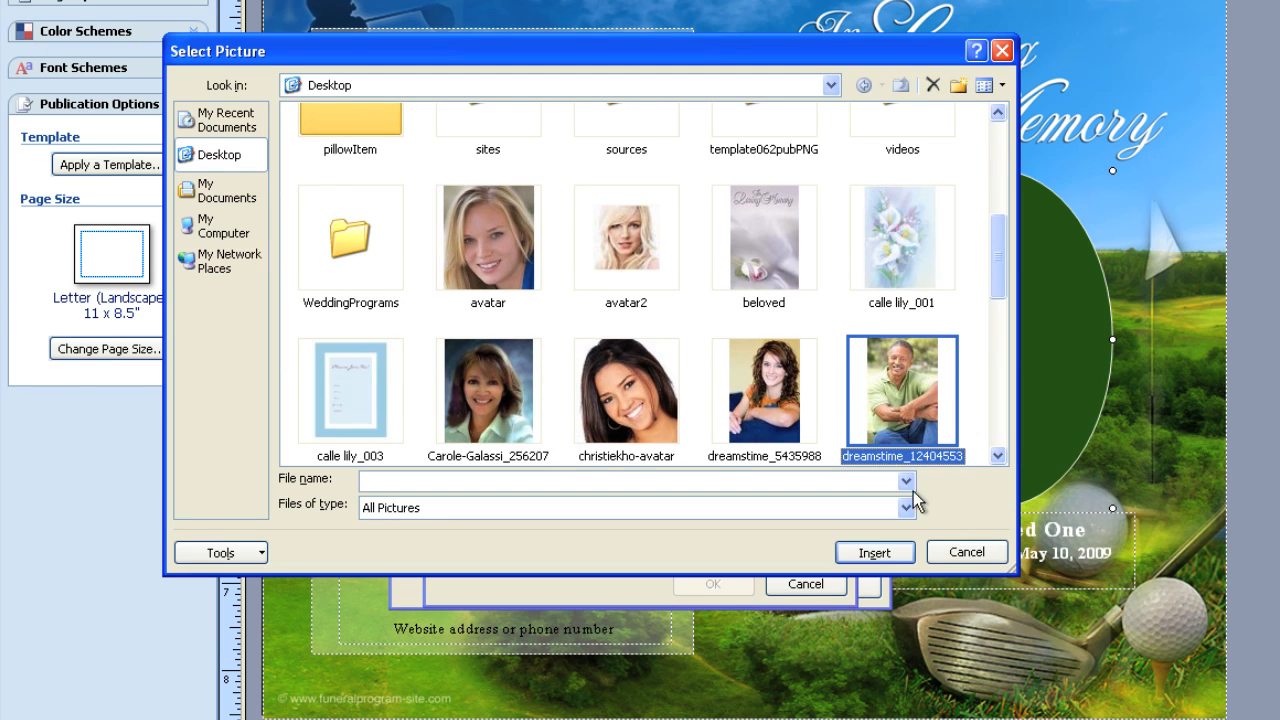
{"action": "mouse_move", "coordinate": [930, 430]}
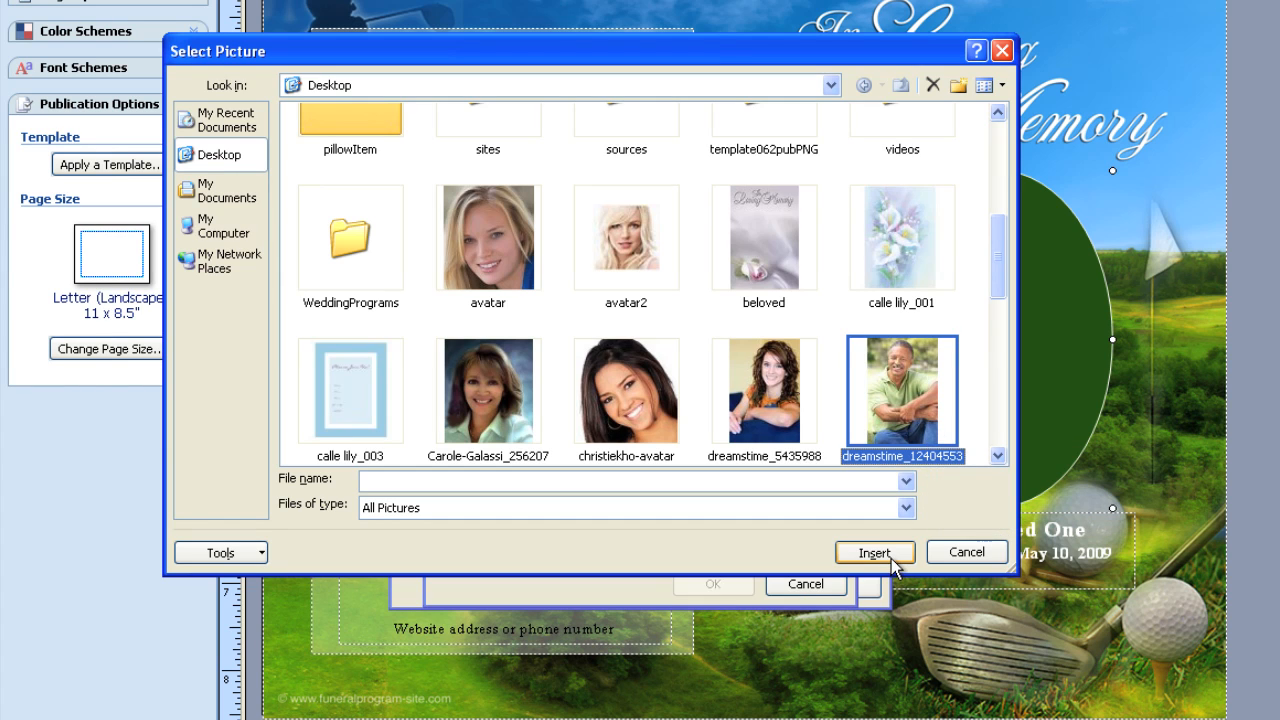
{"action": "left_click", "coordinate": [873, 552]}
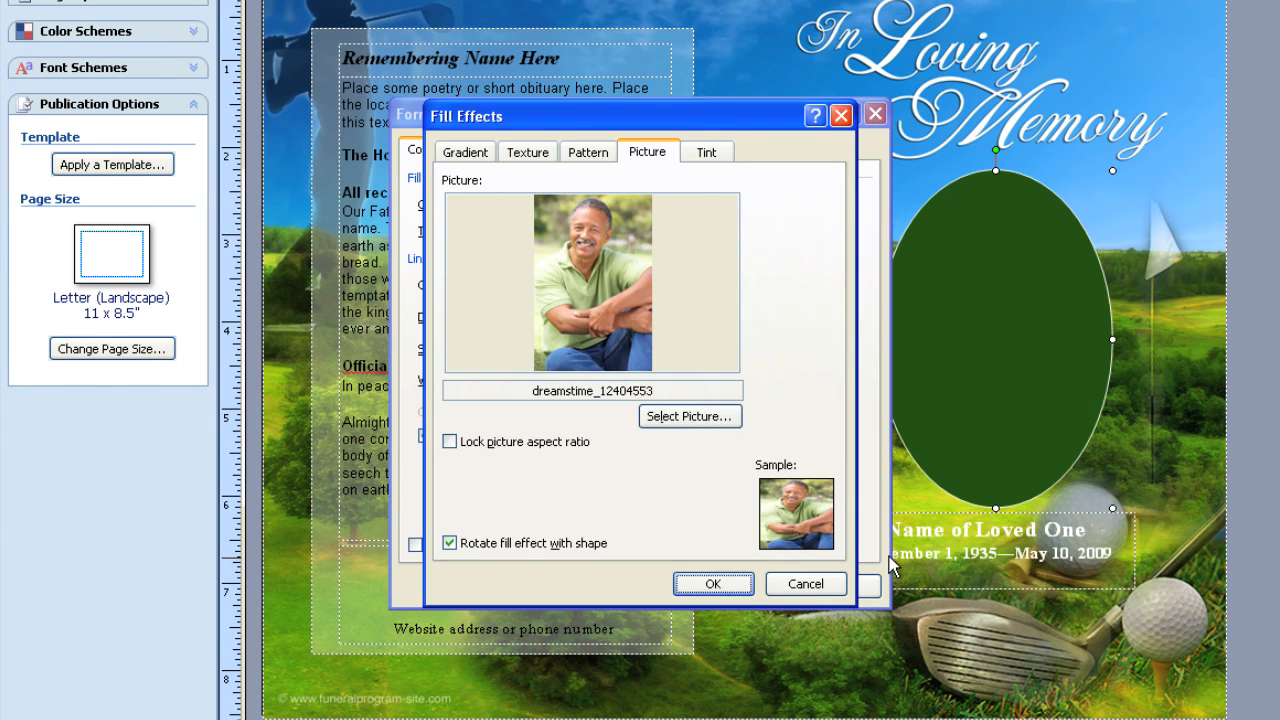
{"action": "mouse_move", "coordinate": [658, 372]}
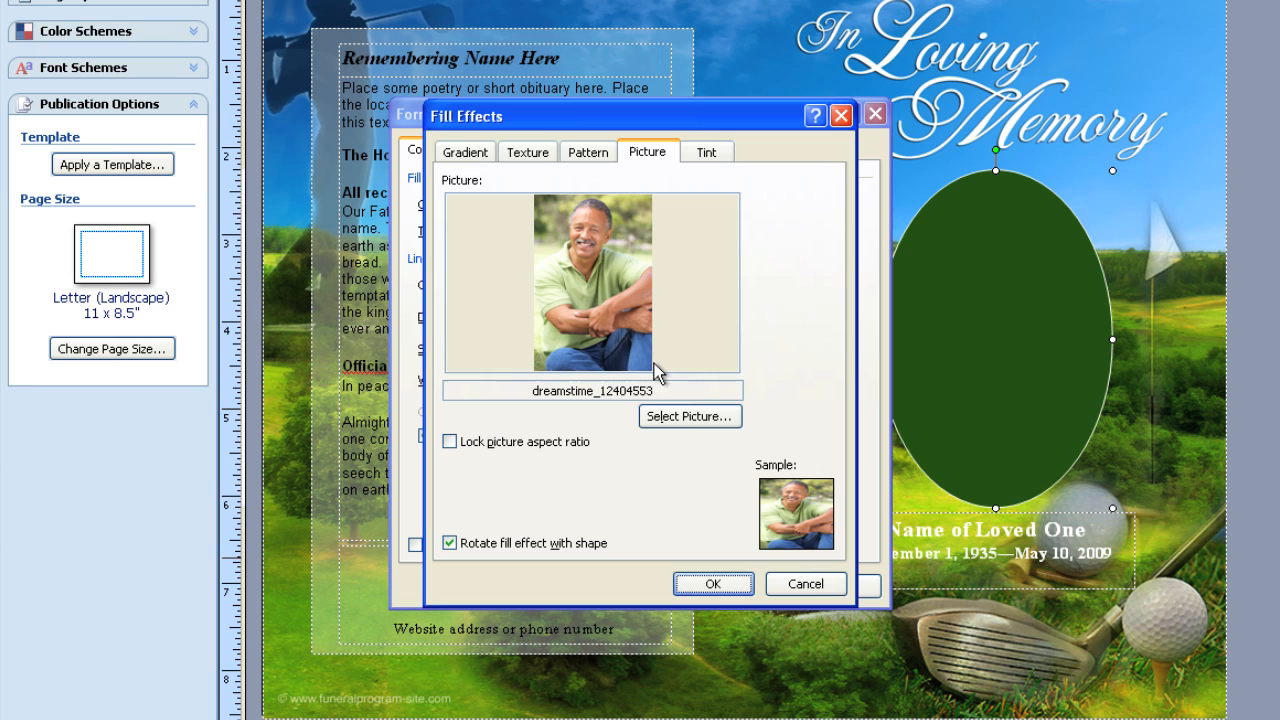
{"action": "mouse_move", "coordinate": [727, 202]}
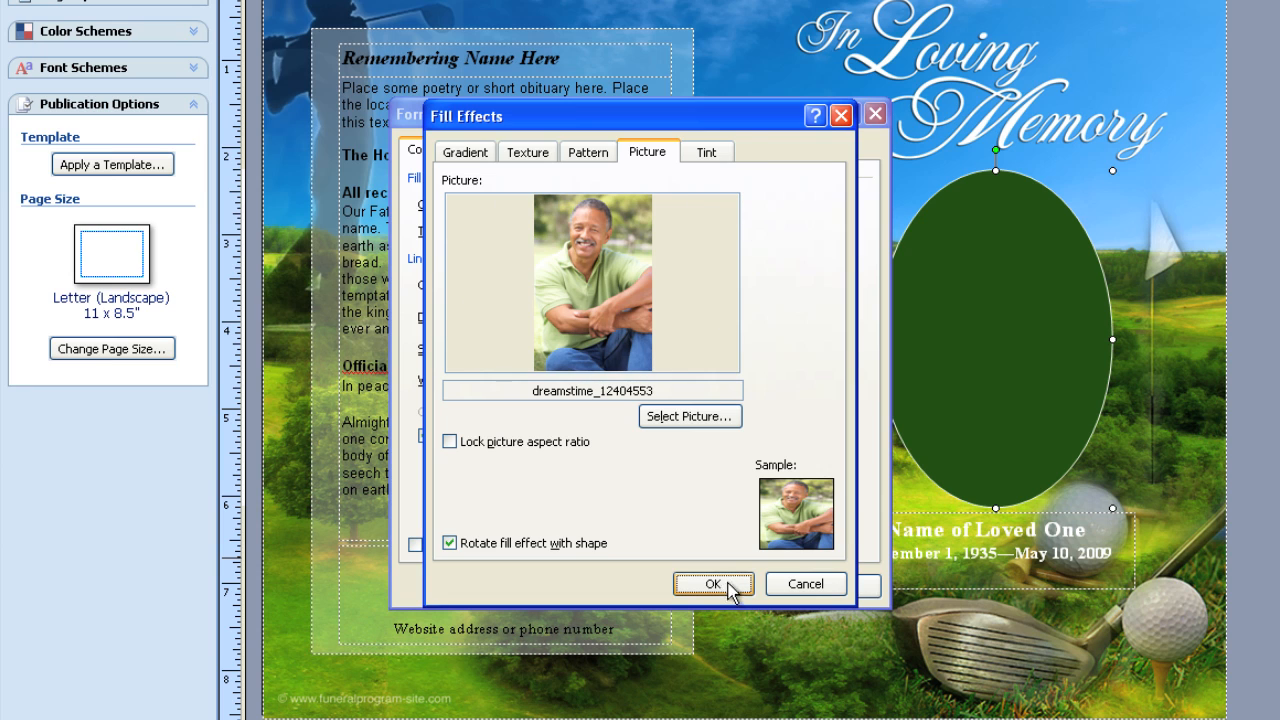
Confirm Fill Effects and Format AutoShape so the man's photo fills the oval.
{"action": "left_click", "coordinate": [712, 584]}
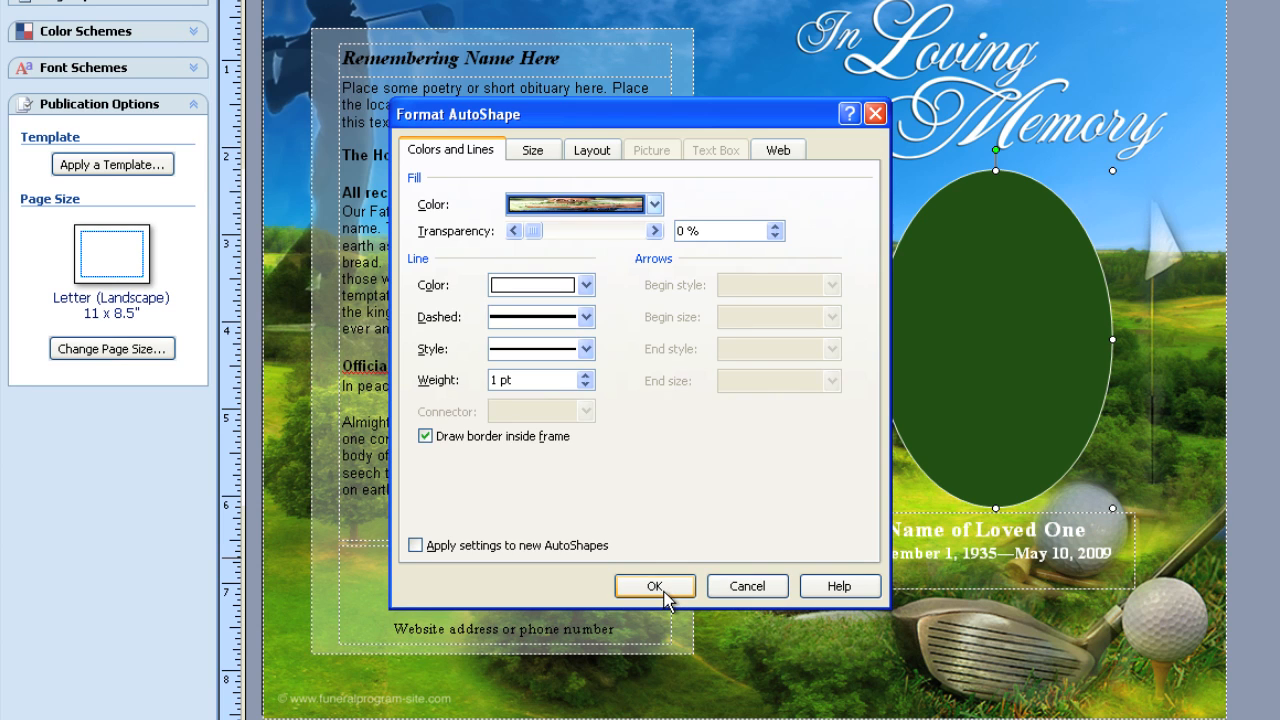
{"action": "left_click", "coordinate": [654, 585]}
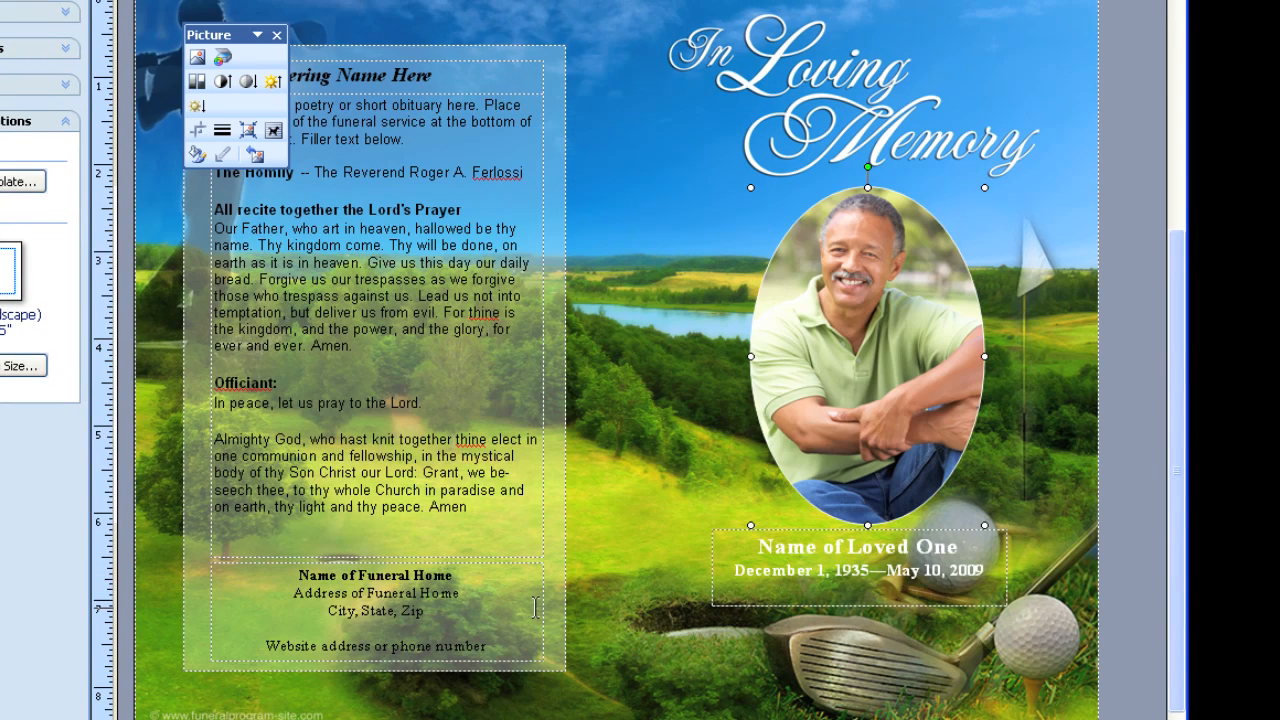
{"action": "mouse_move", "coordinate": [925, 480]}
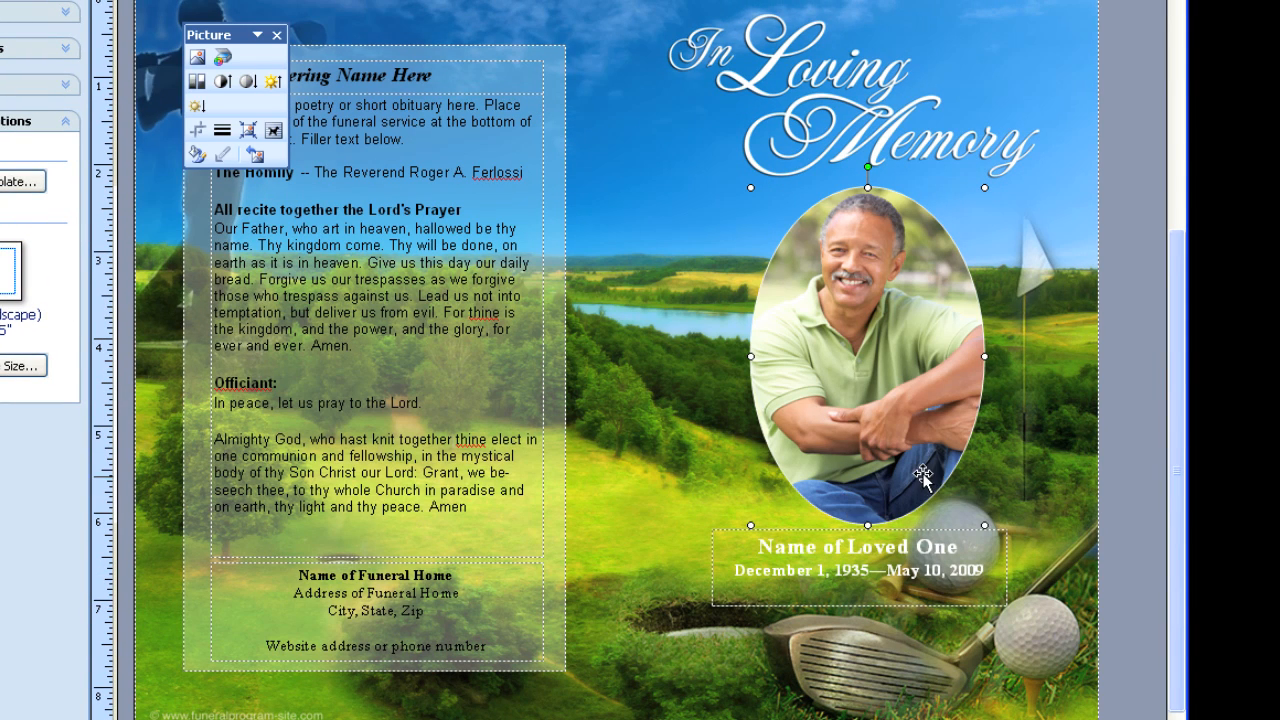
{"action": "mouse_move", "coordinate": [953, 408]}
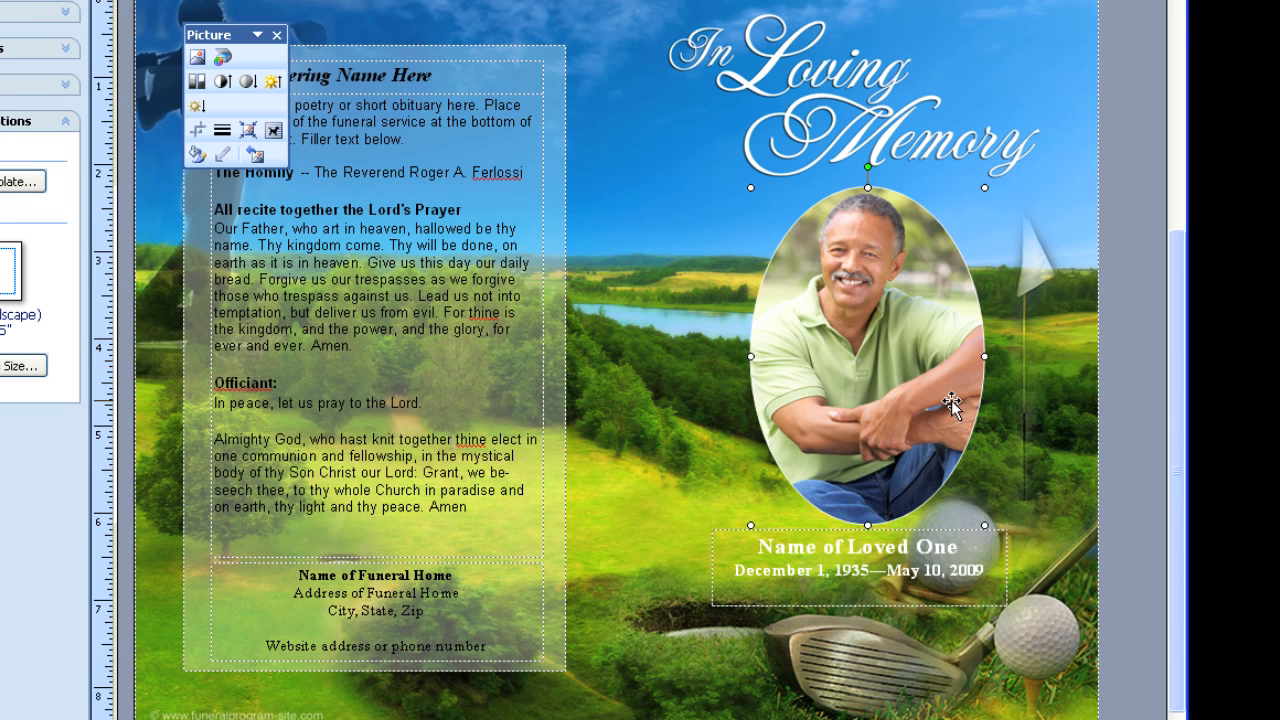
{"action": "mouse_move", "coordinate": [1105, 390]}
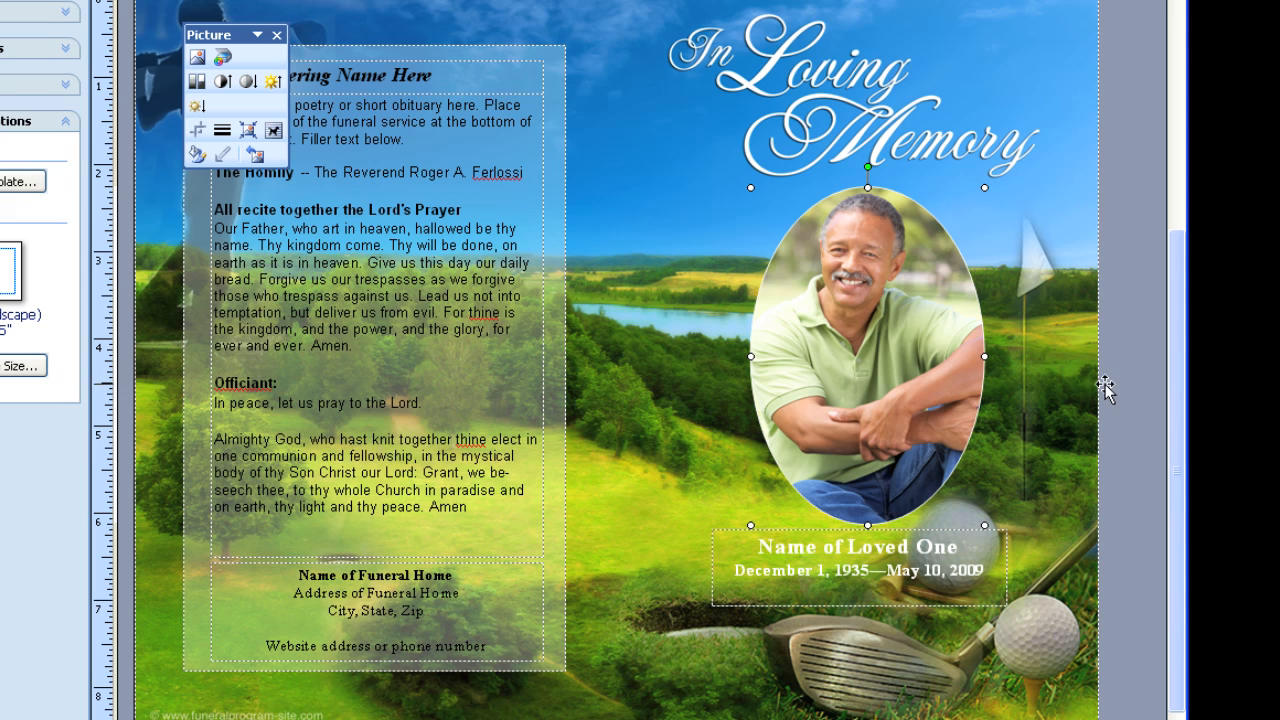
{"action": "left_click", "coordinate": [277, 35]}
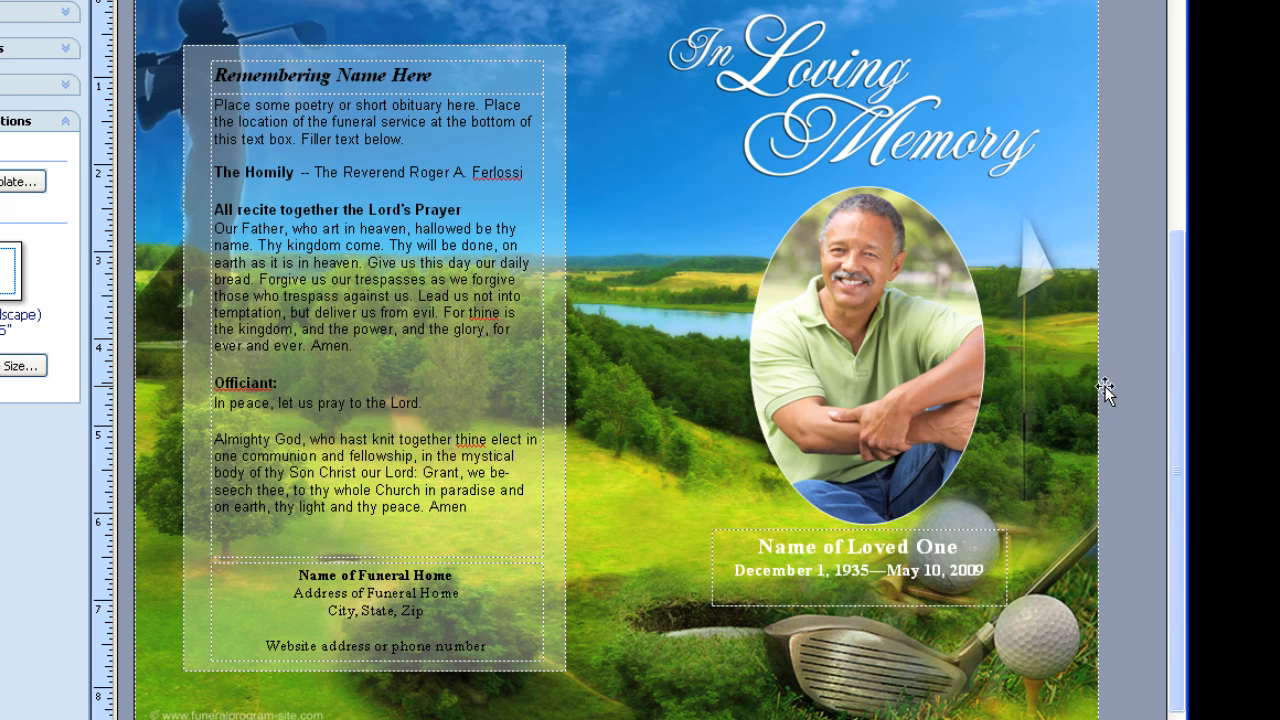
{"action": "mouse_move", "coordinate": [957, 304]}
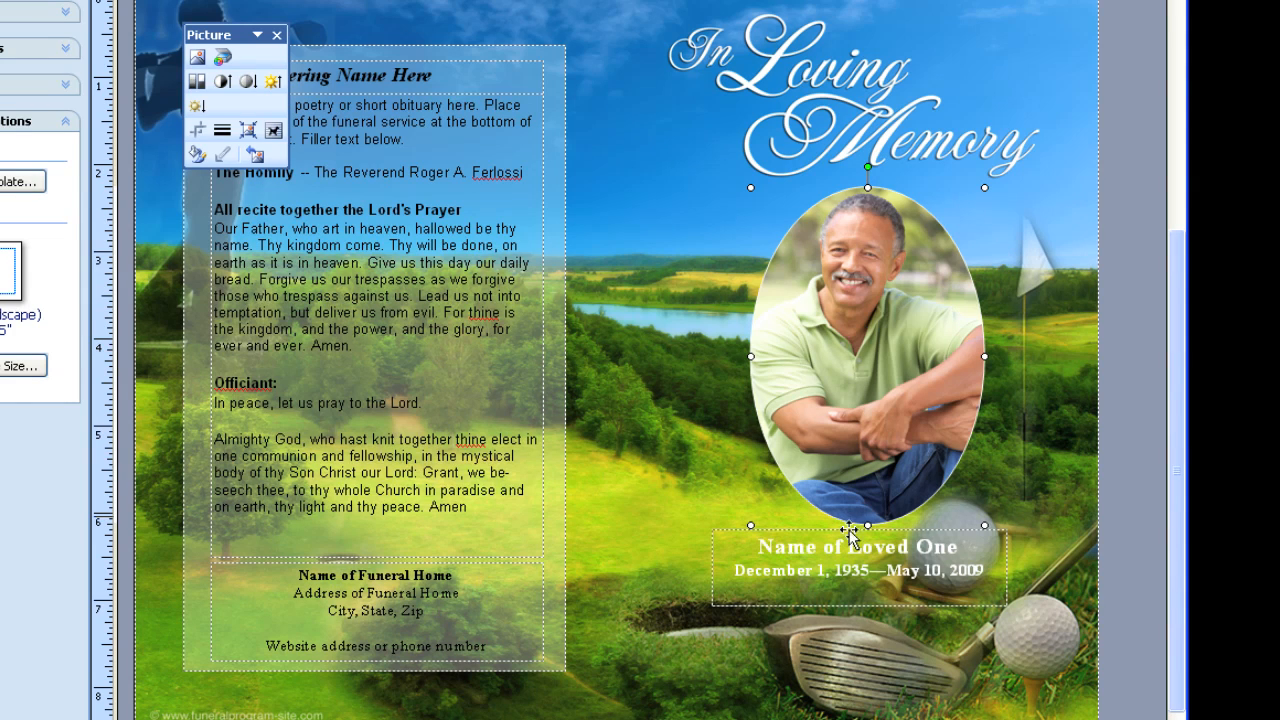
{"action": "mouse_move", "coordinate": [865, 500]}
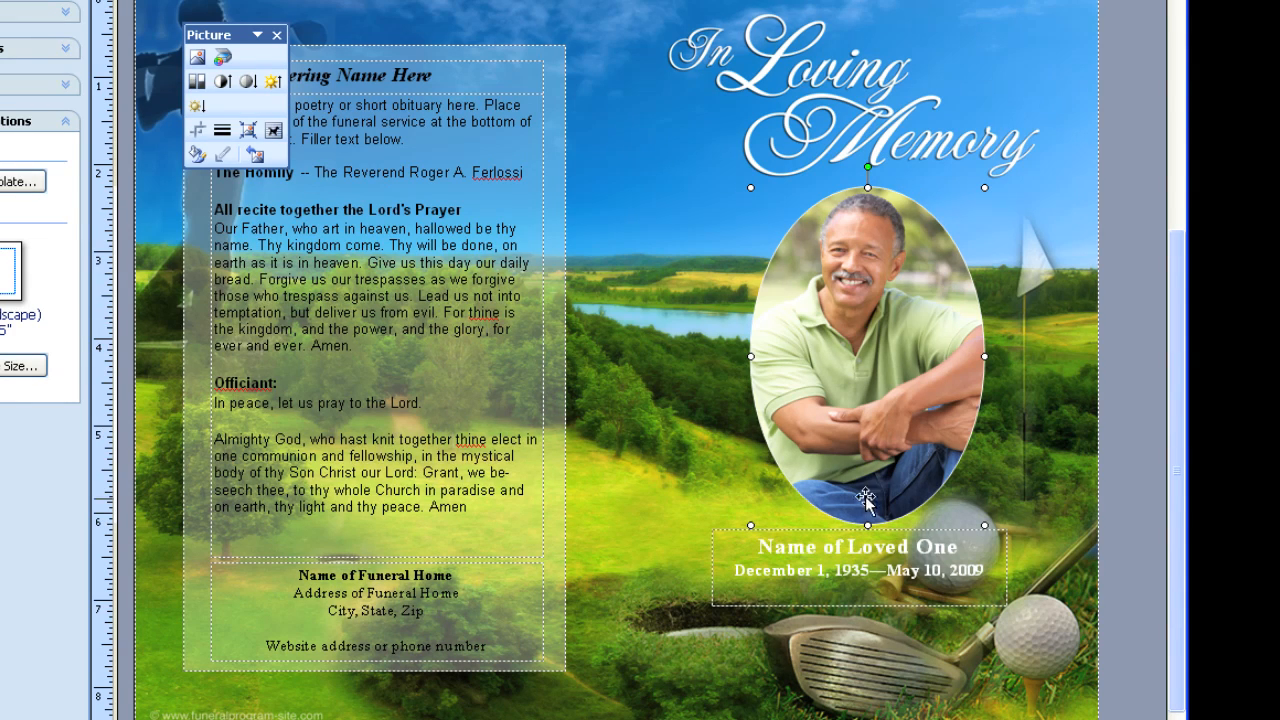
{"action": "mouse_move", "coordinate": [968, 305]}
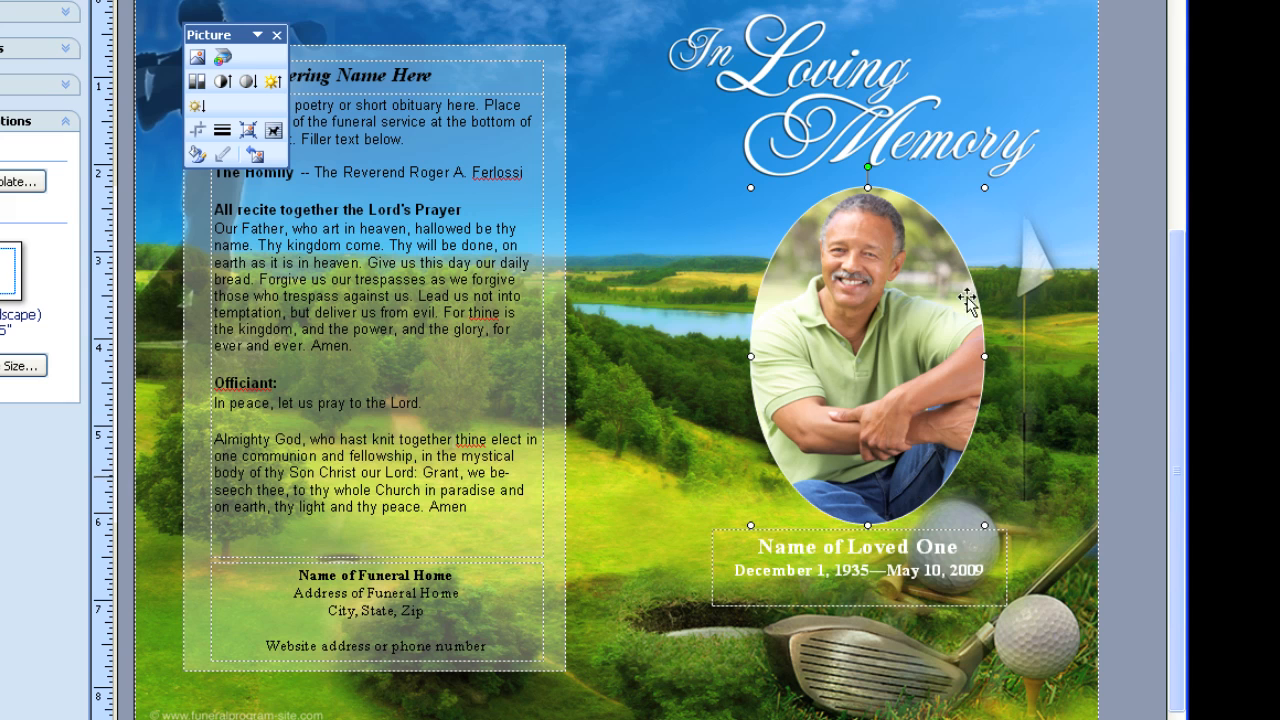
{"action": "mouse_move", "coordinate": [958, 255]}
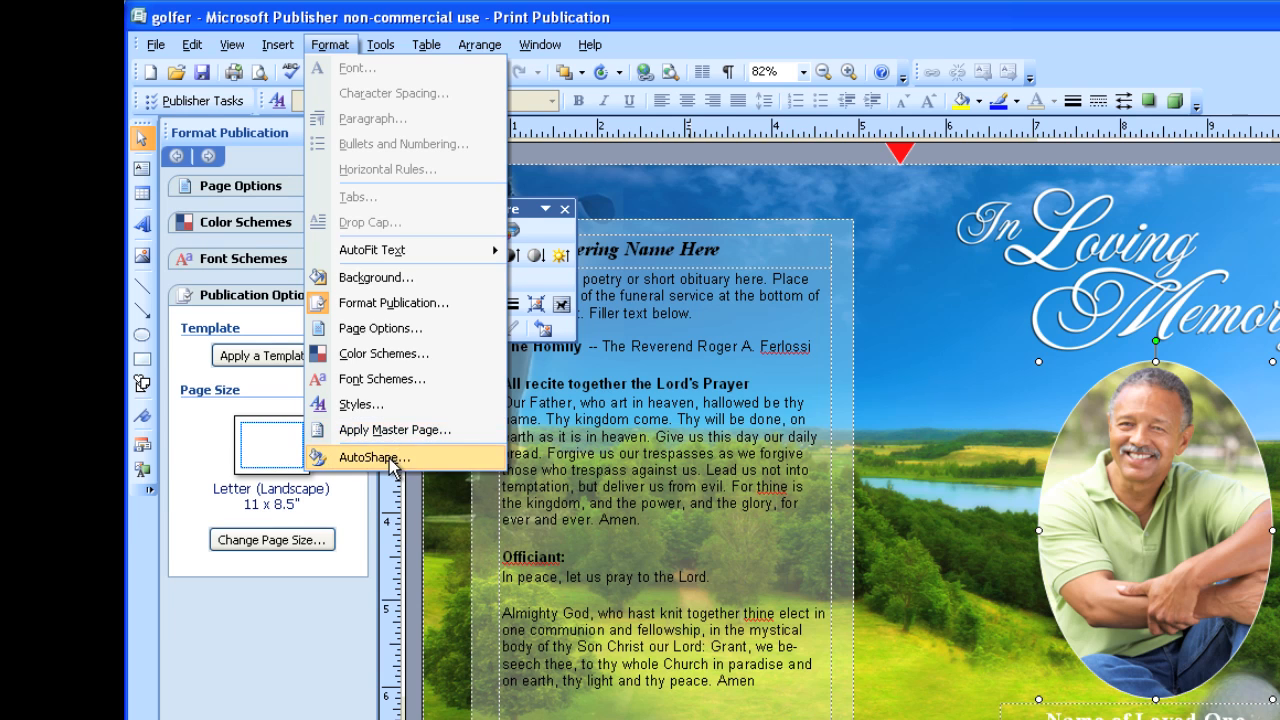
Raise the oval's white line weight to 1.75 pt in Format AutoShape.
{"action": "left_click", "coordinate": [375, 457]}
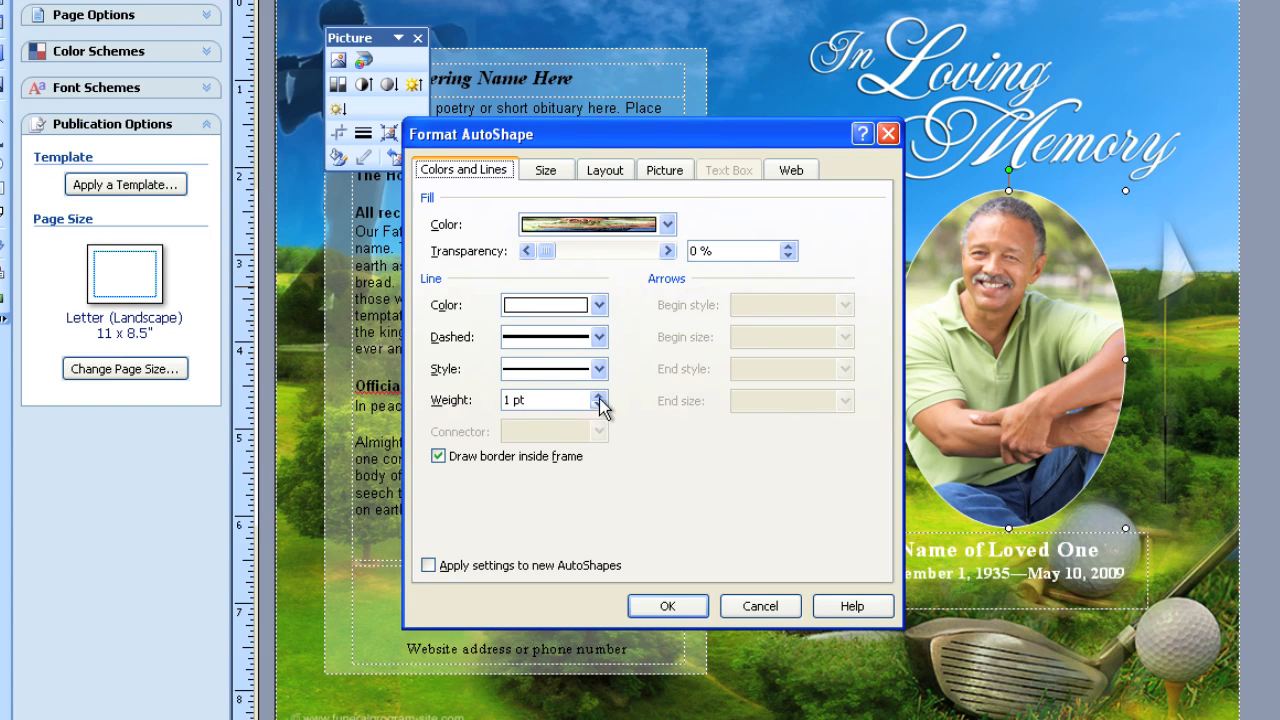
{"action": "left_click", "coordinate": [601, 394]}
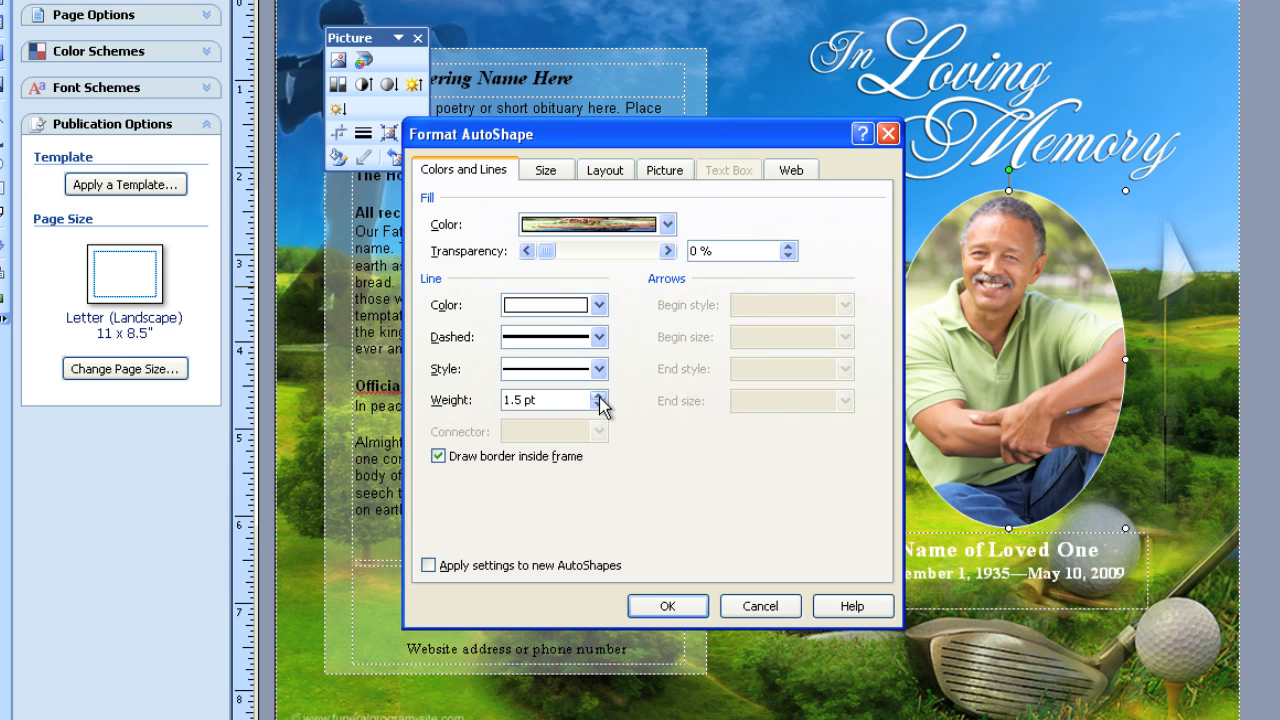
{"action": "left_click", "coordinate": [600, 394]}
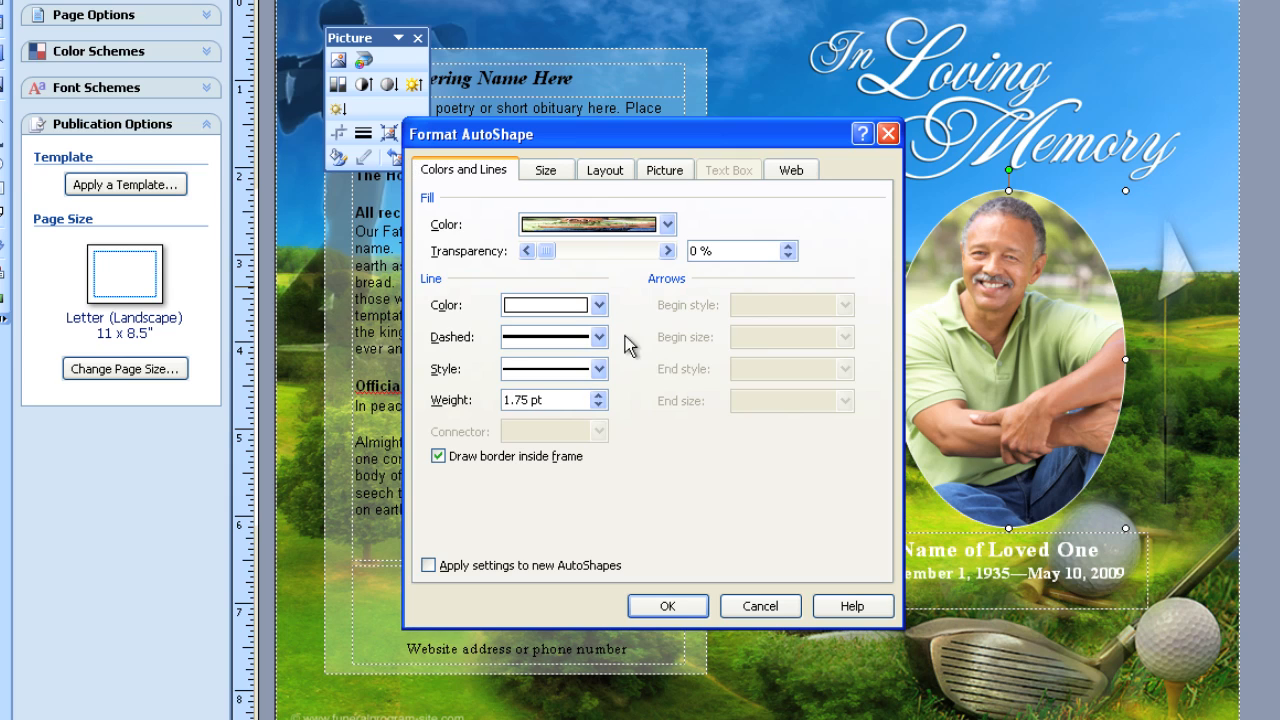
{"action": "left_click", "coordinate": [600, 305]}
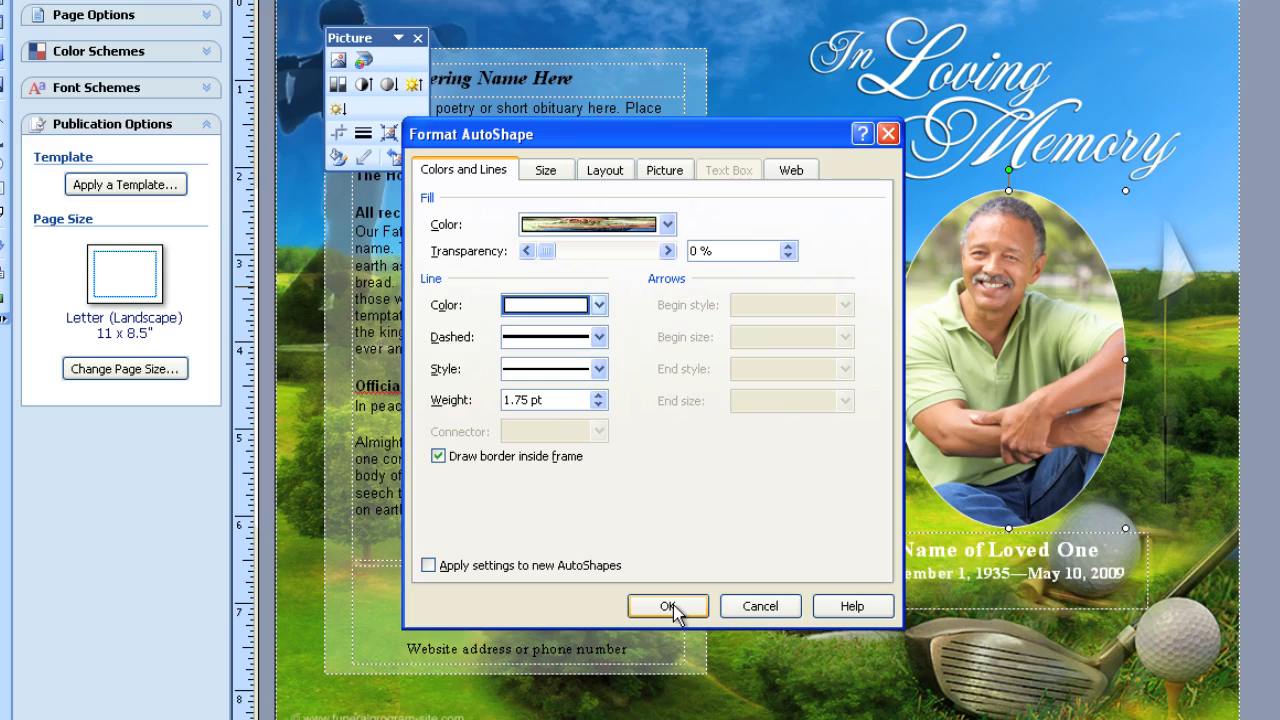
{"action": "left_click", "coordinate": [668, 606]}
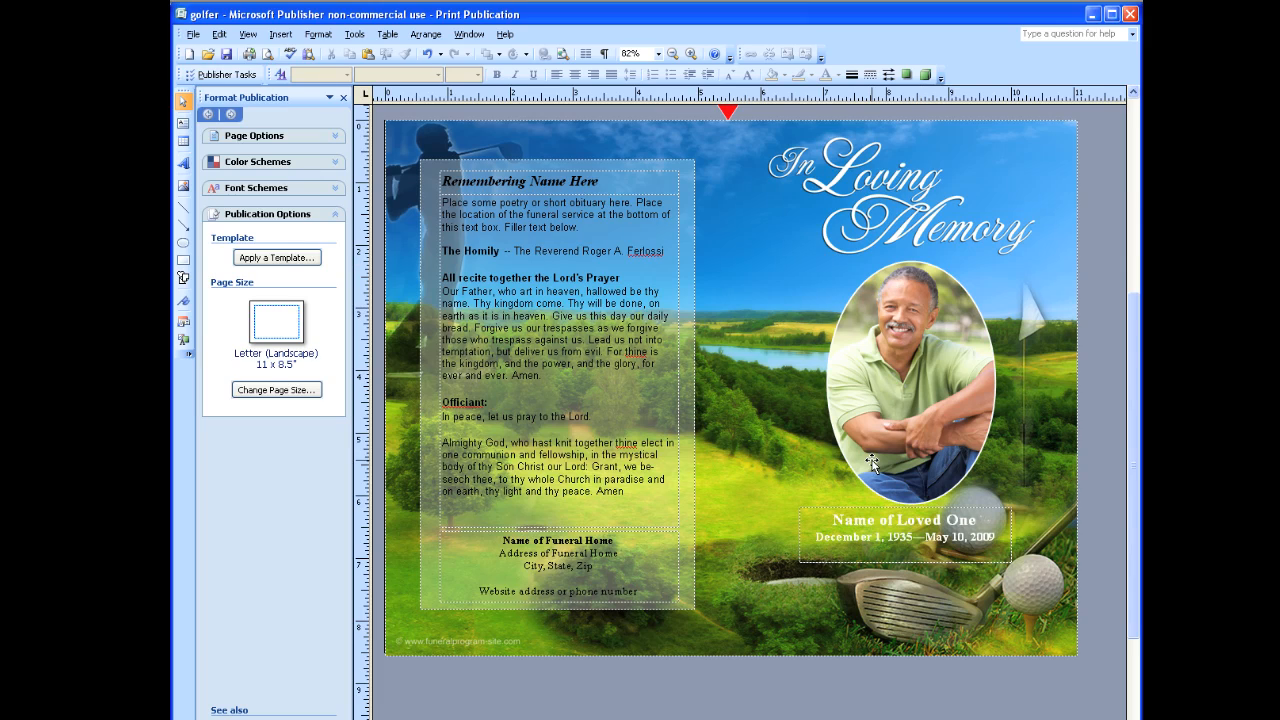
{"action": "mouse_move", "coordinate": [1100, 415]}
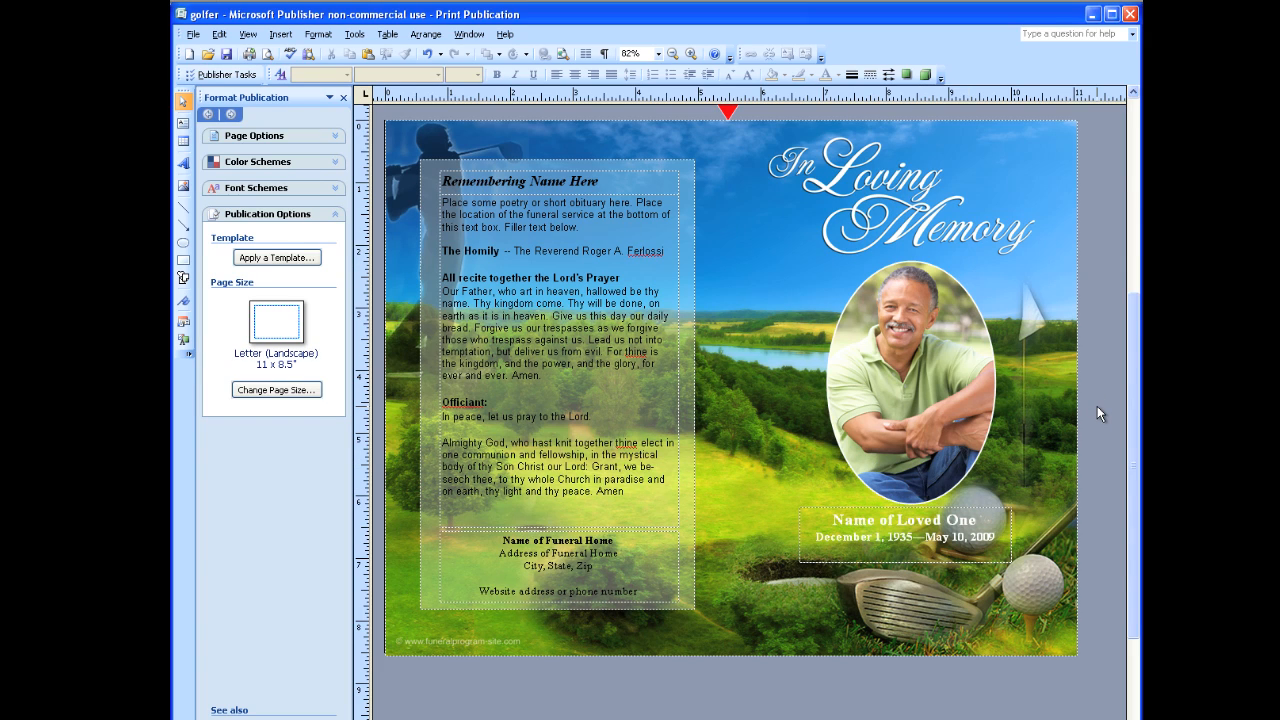